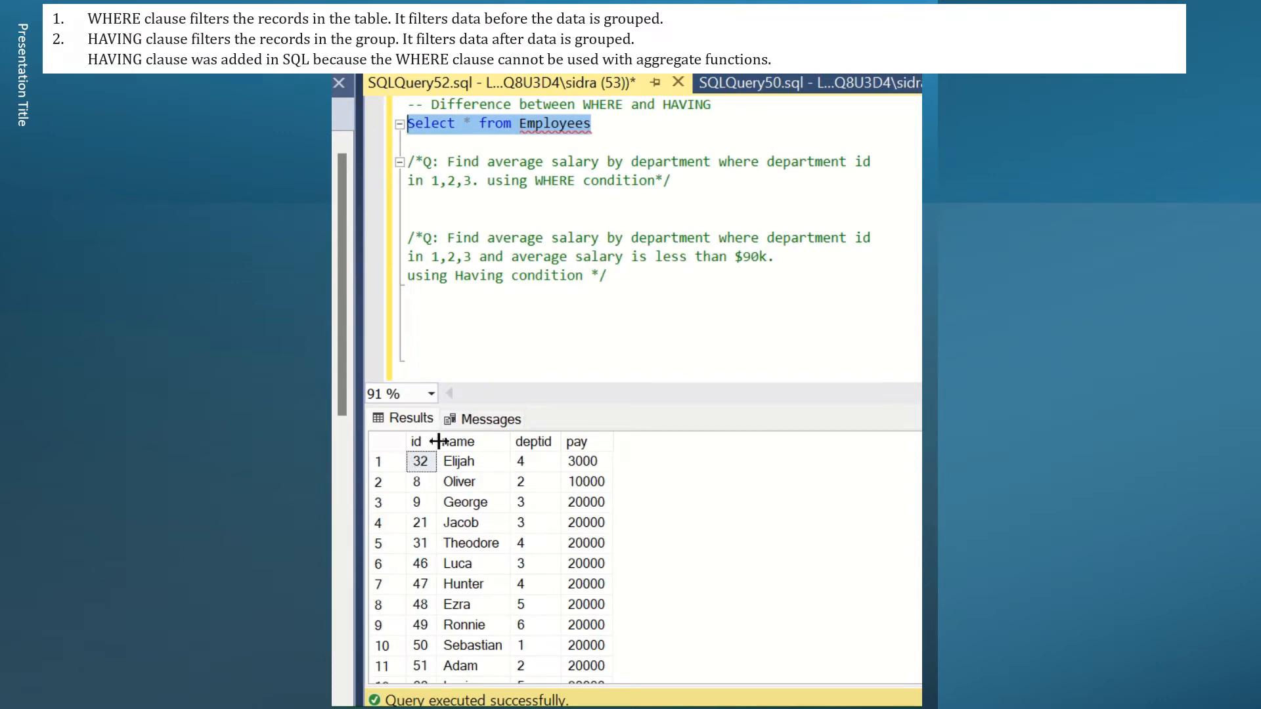
{"action": "mouse_move", "coordinate": [626, 470]}
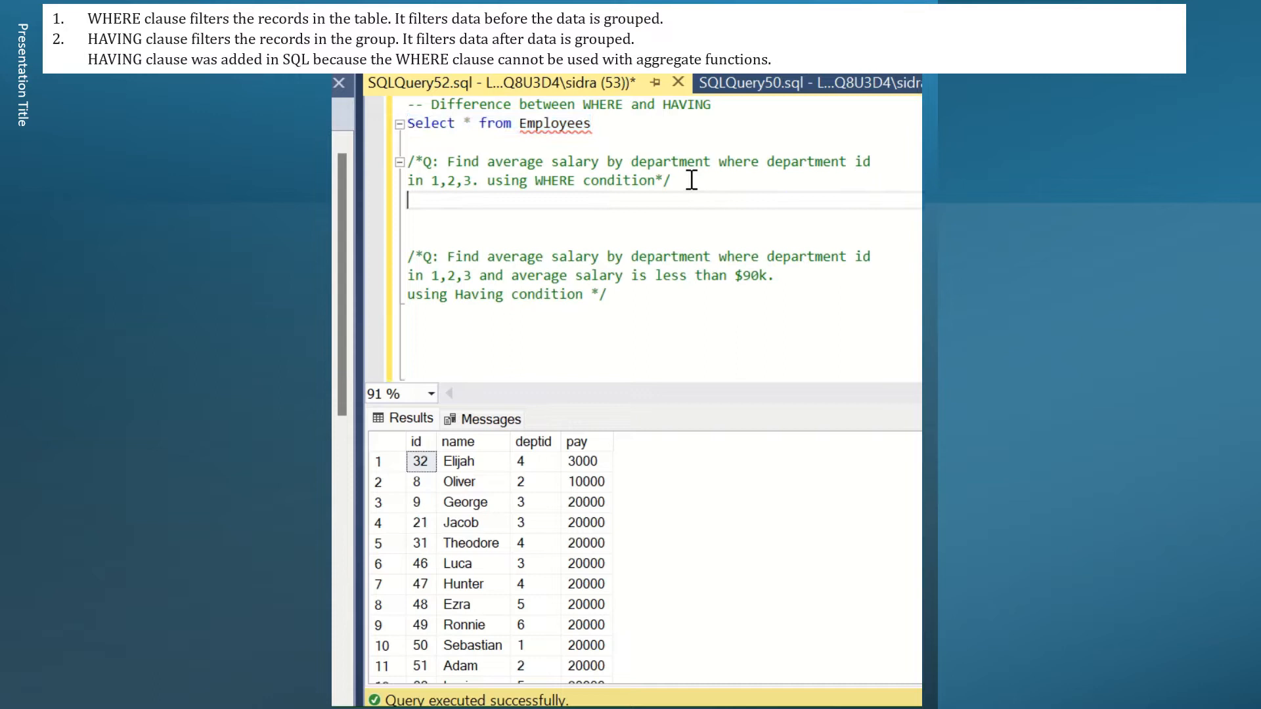
{"action": "mouse_move", "coordinate": [737, 160]}
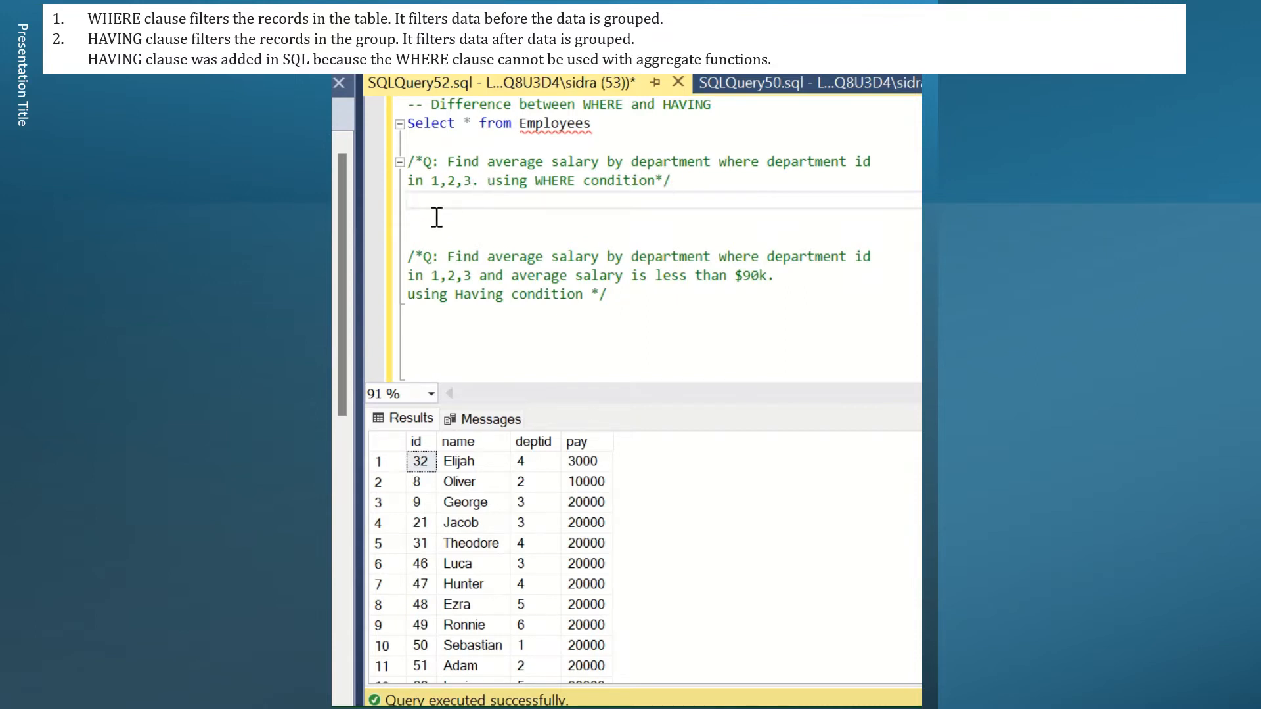
Step: Write SELECT DEPTID, AVG(PAY) AS SALARY FROM EMPLOYEES in the query editor
{"action": "type", "text": "s"}
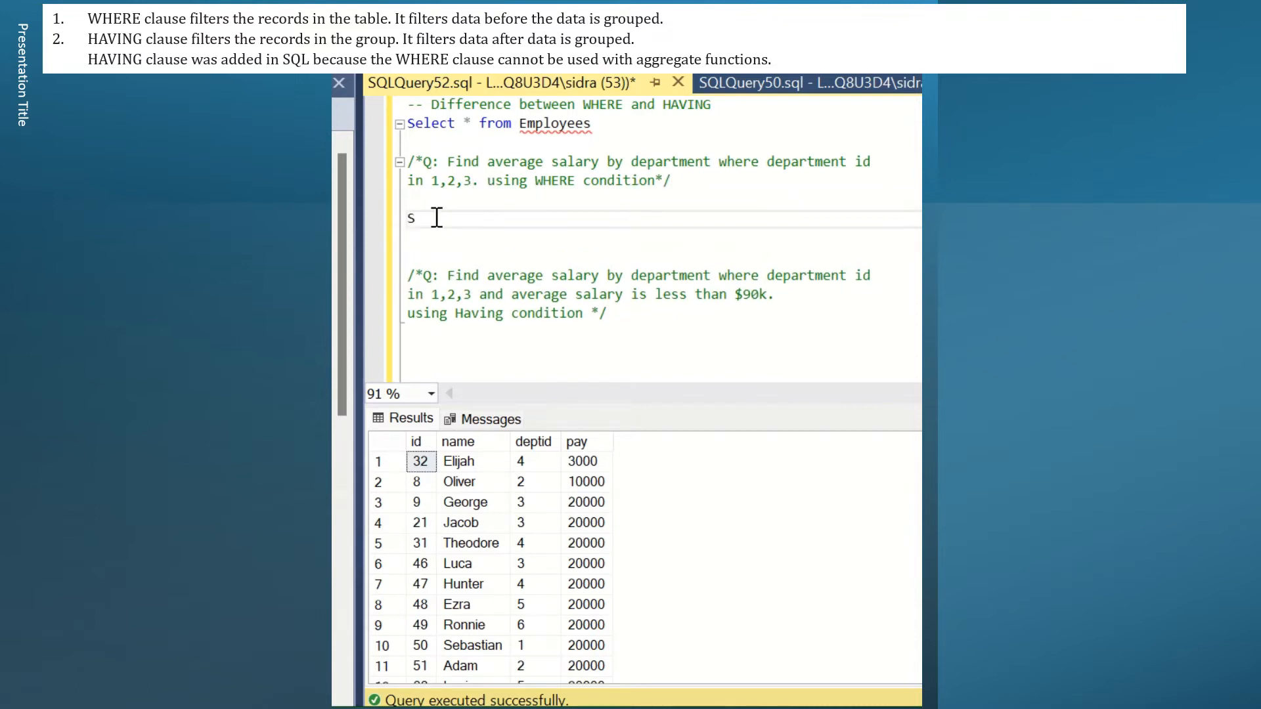
{"action": "type", "text": "ELECT"}
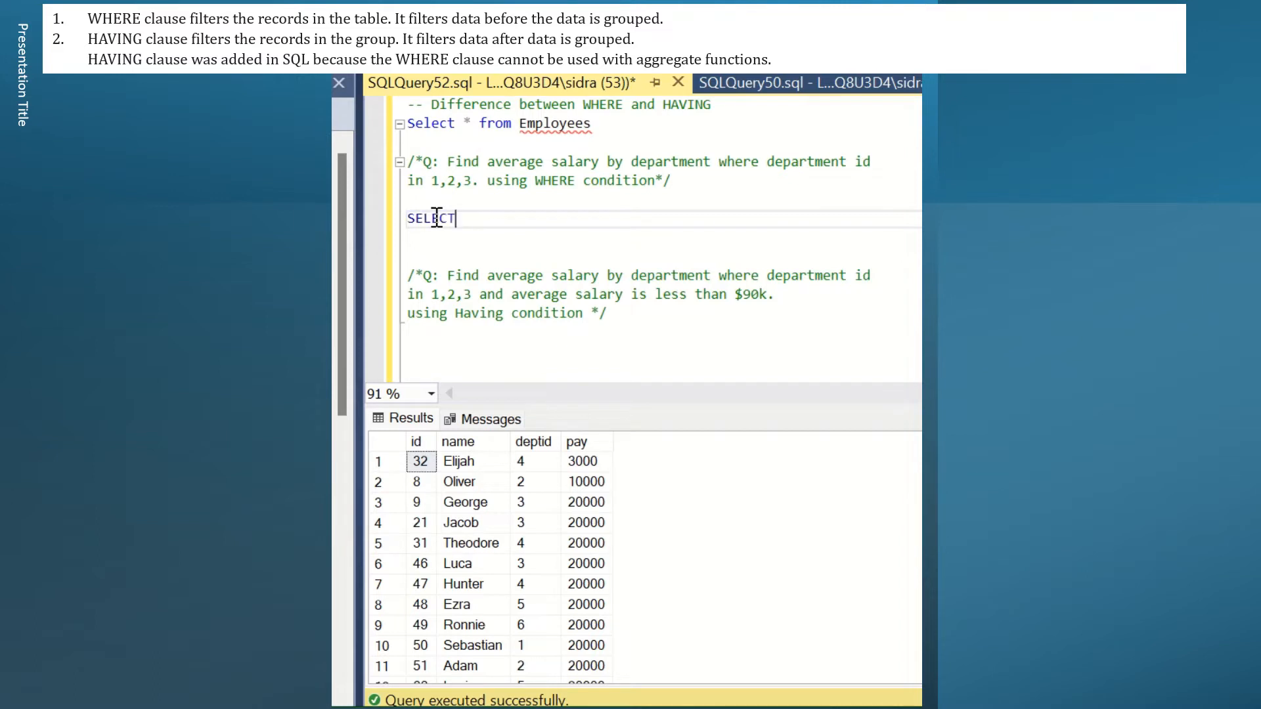
{"action": "type", "text": "DEPTID, AVG"}
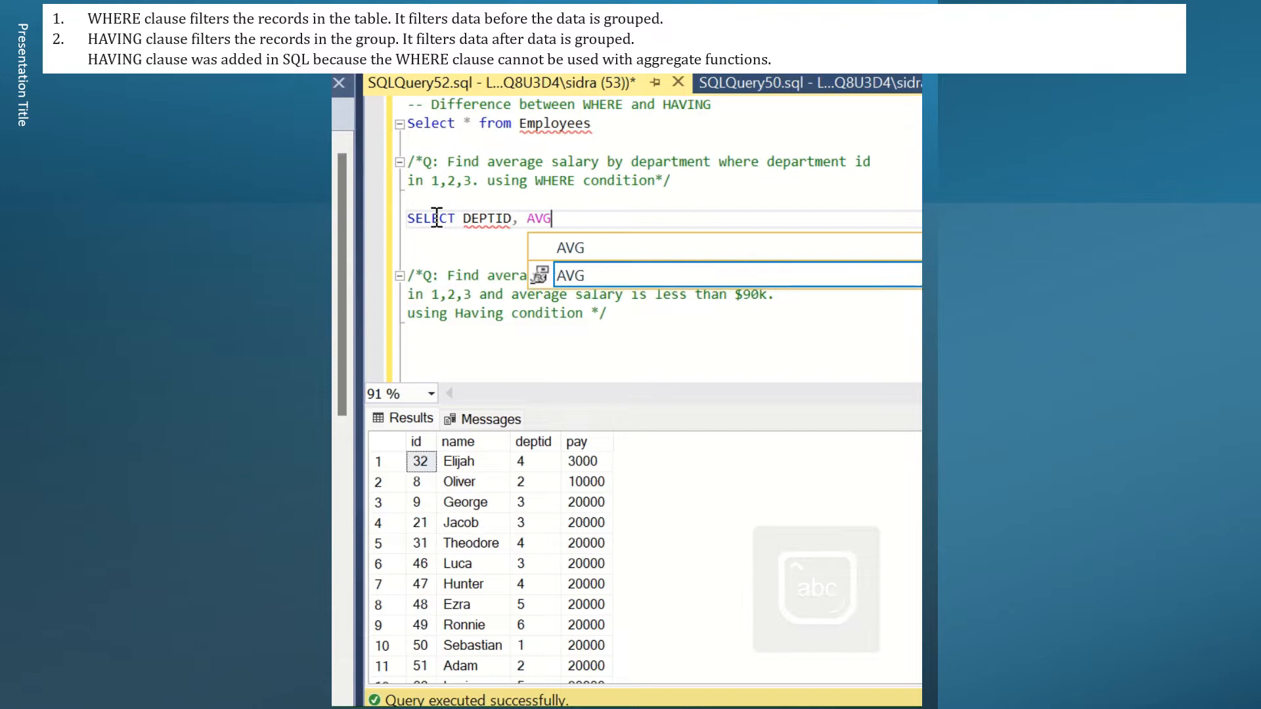
{"action": "type", "text": "(PAY)"}
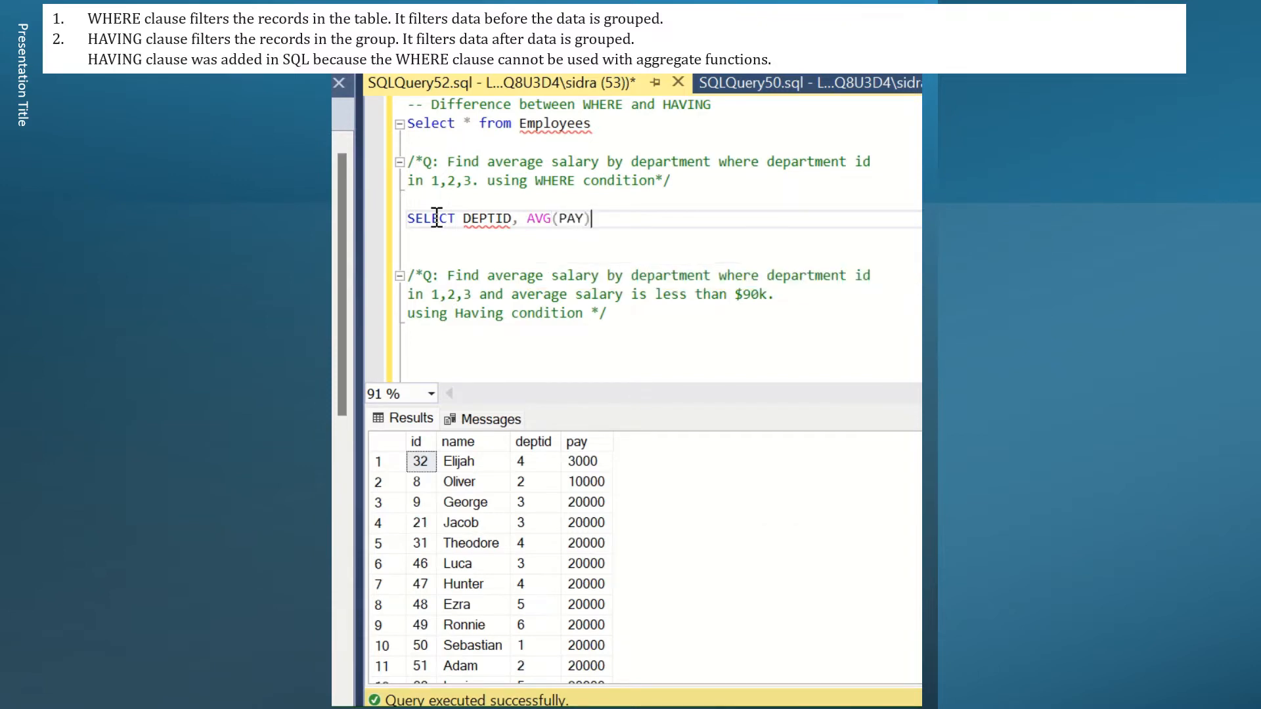
{"action": "type", "text": "AS SALARY"}
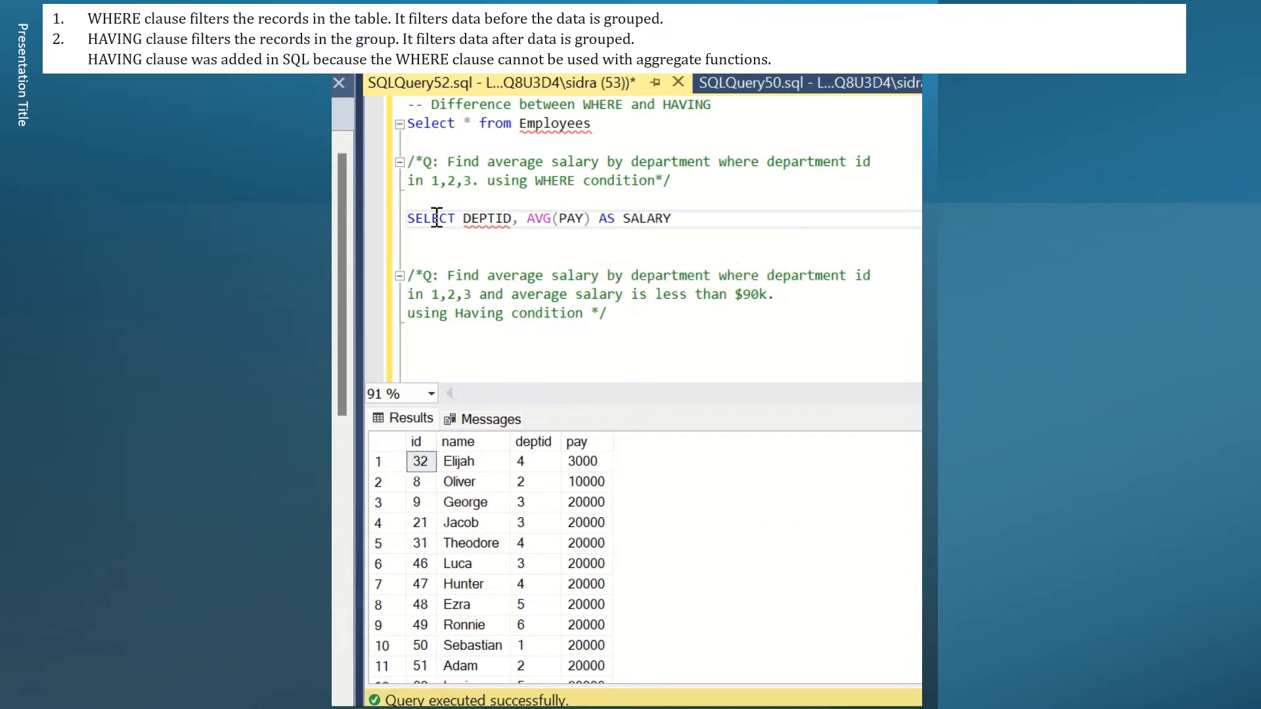
{"action": "mouse_move", "coordinate": [535, 451]}
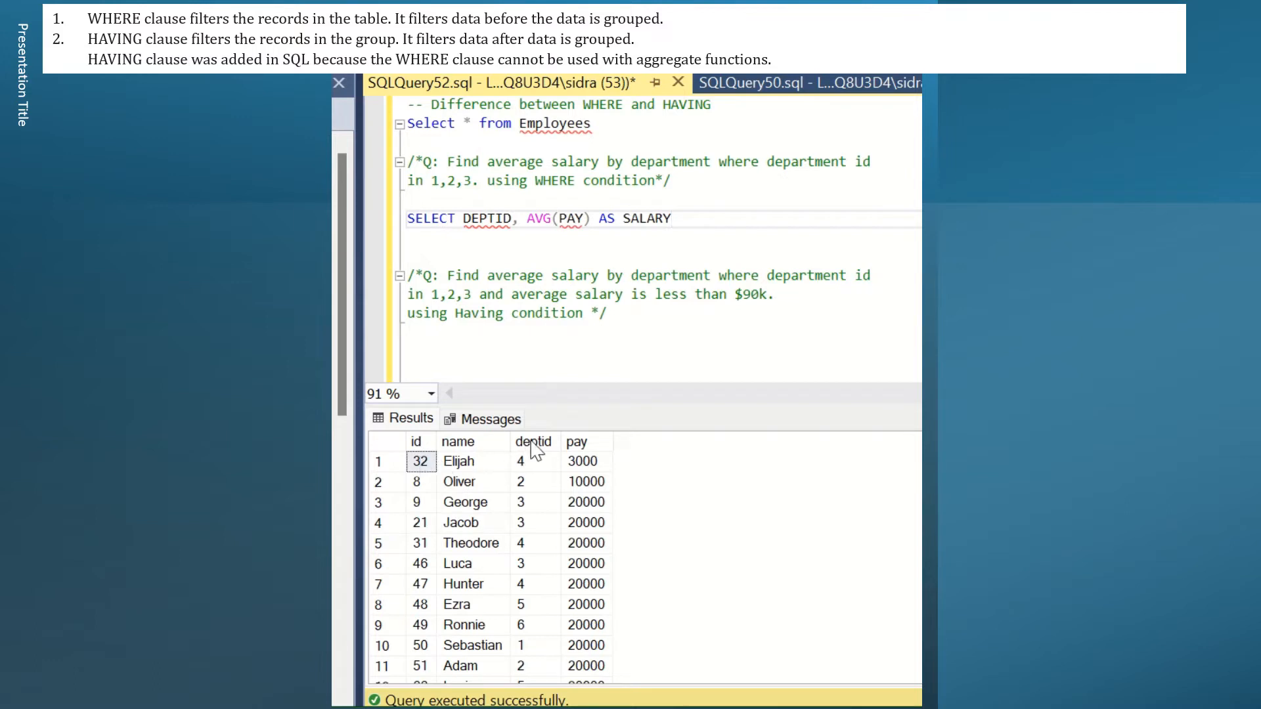
{"action": "mouse_move", "coordinate": [599, 439]}
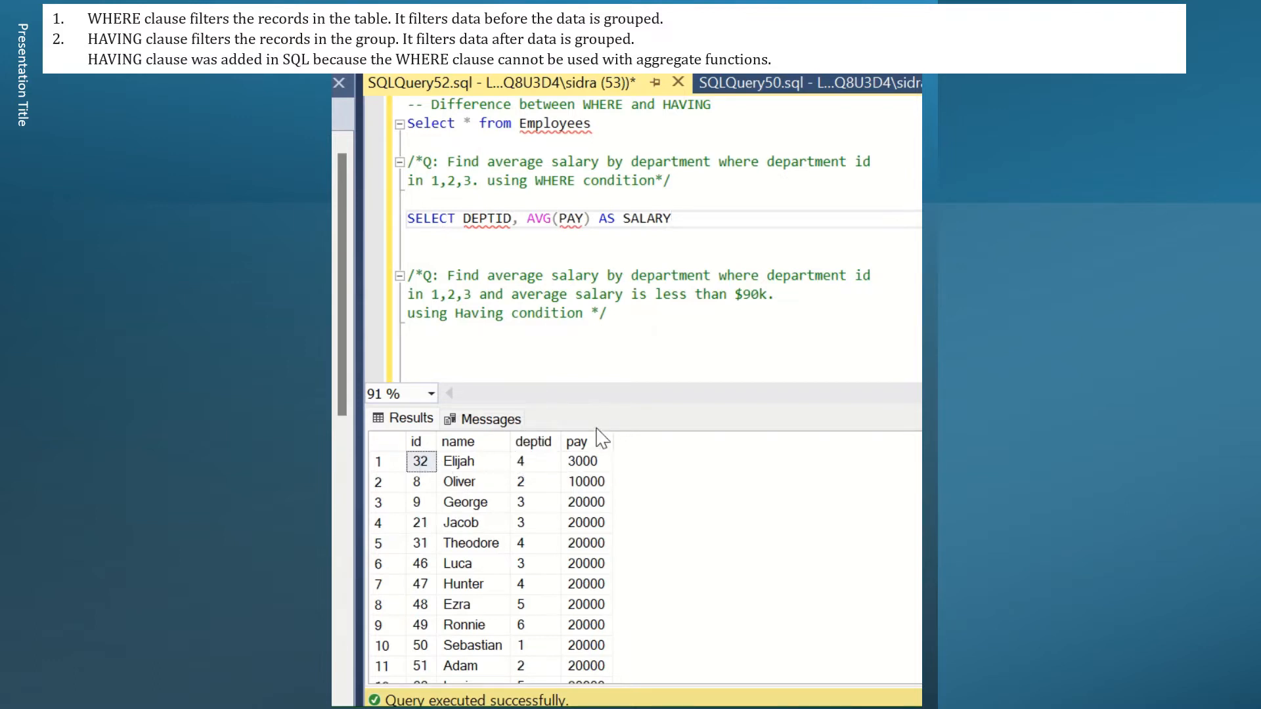
{"action": "mouse_move", "coordinate": [591, 446]}
{"action": "type", "text": "FROM"}
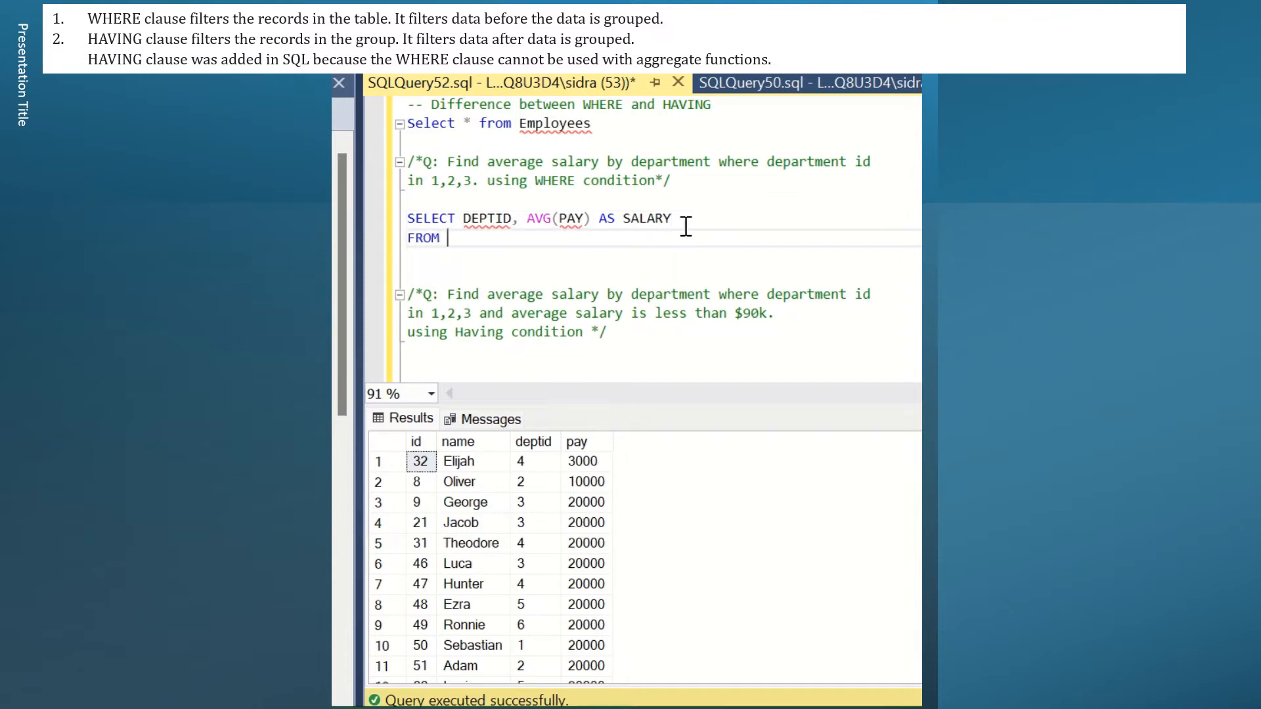
{"action": "type", "text": "EMPLOYEES"}
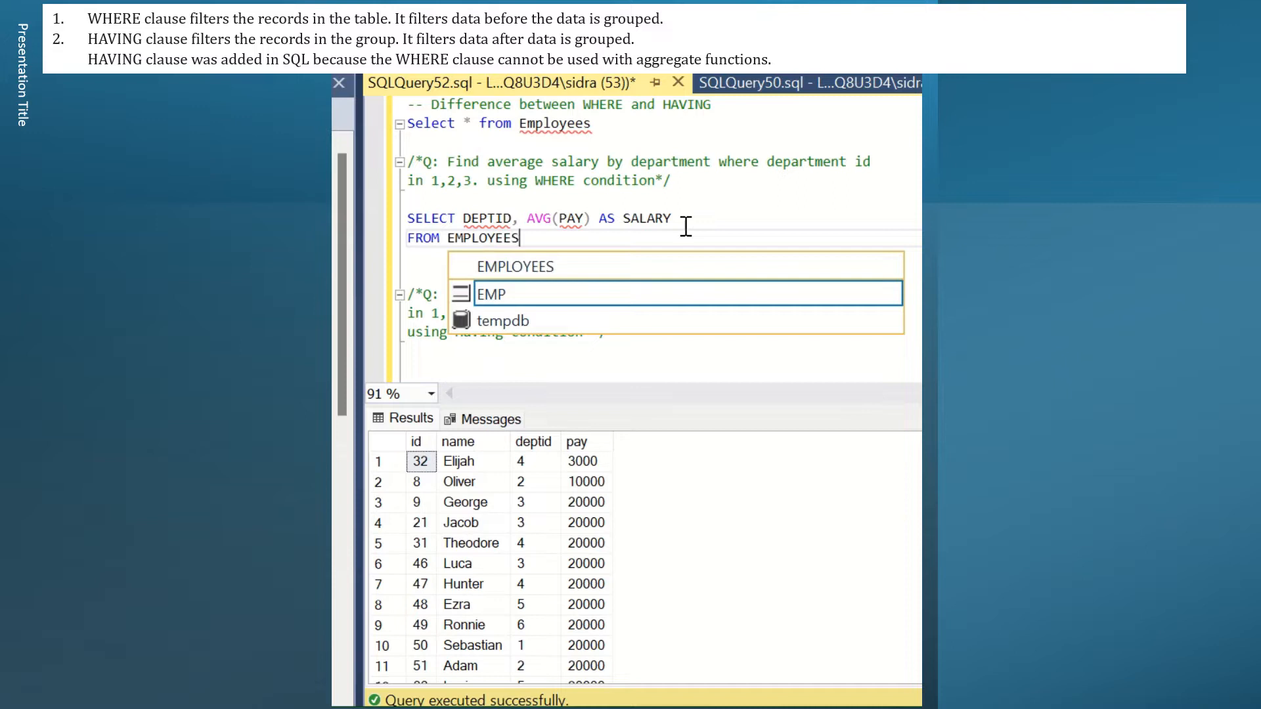
Step: Add the filter WHERE DEPTID IN (1,2,3) to the query
{"action": "type", "text": "WHERE"}
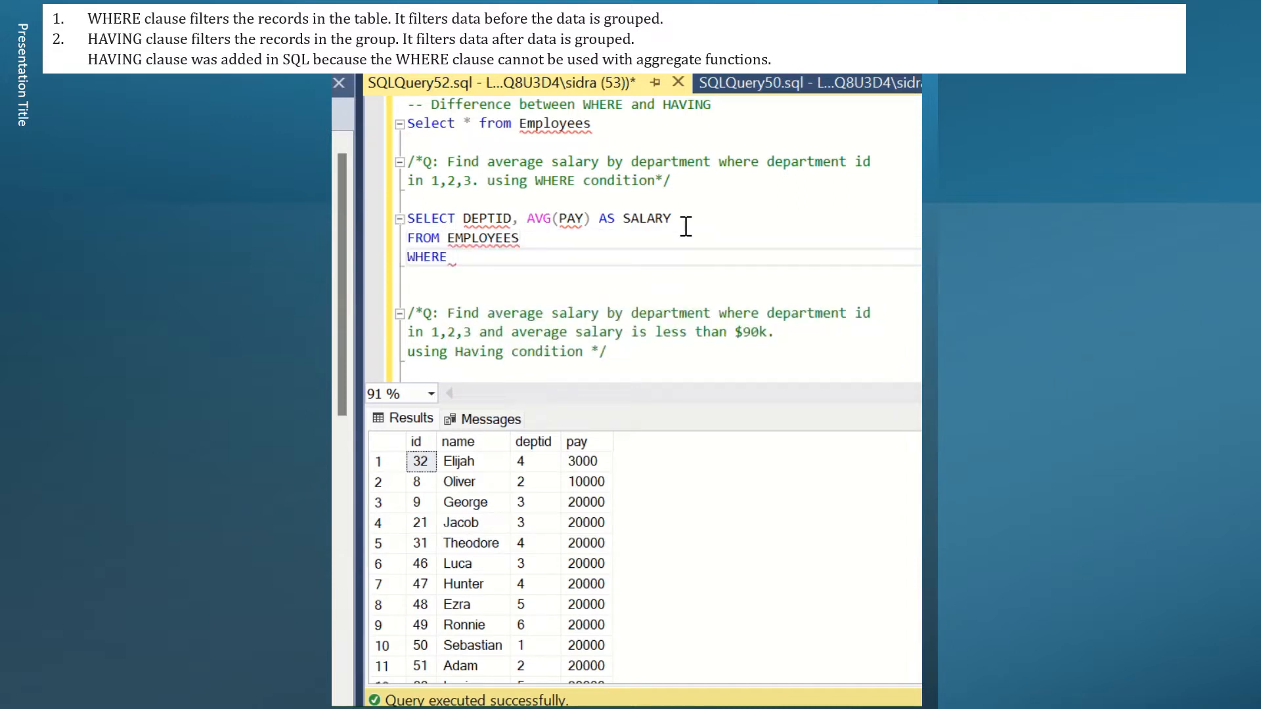
{"action": "type", "text": "DEPTID"}
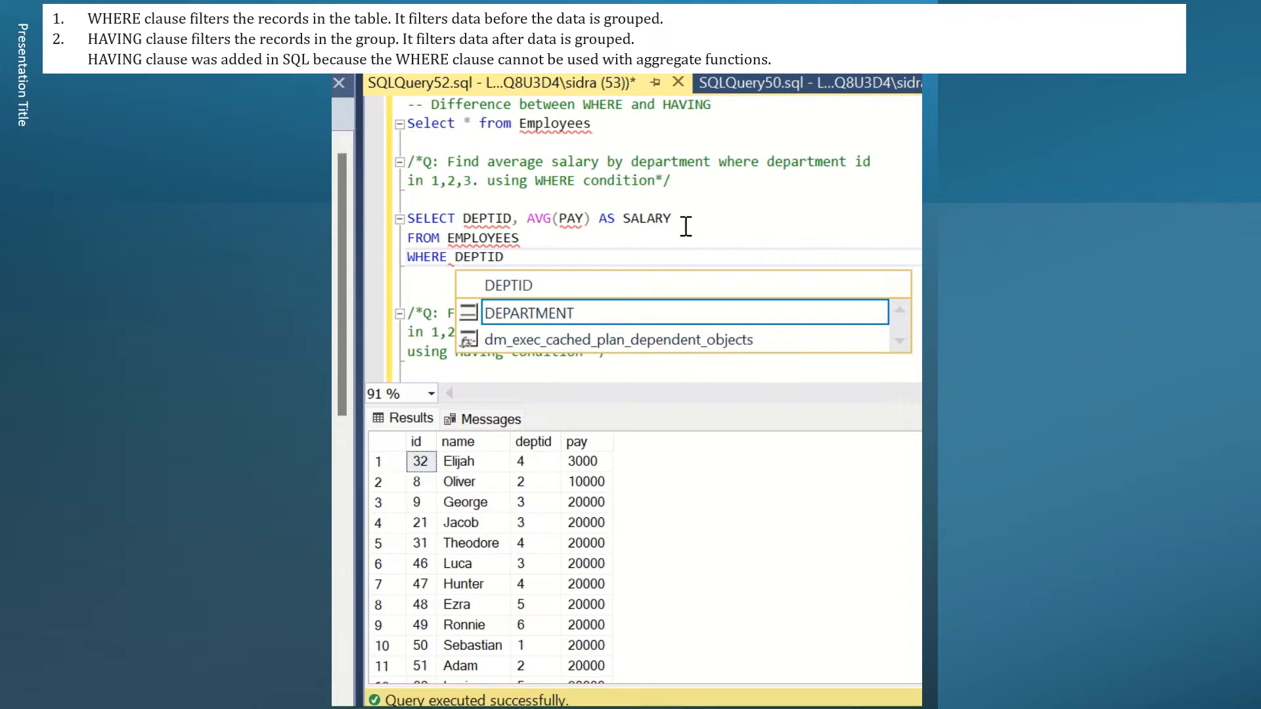
{"action": "type", "text": "IN"}
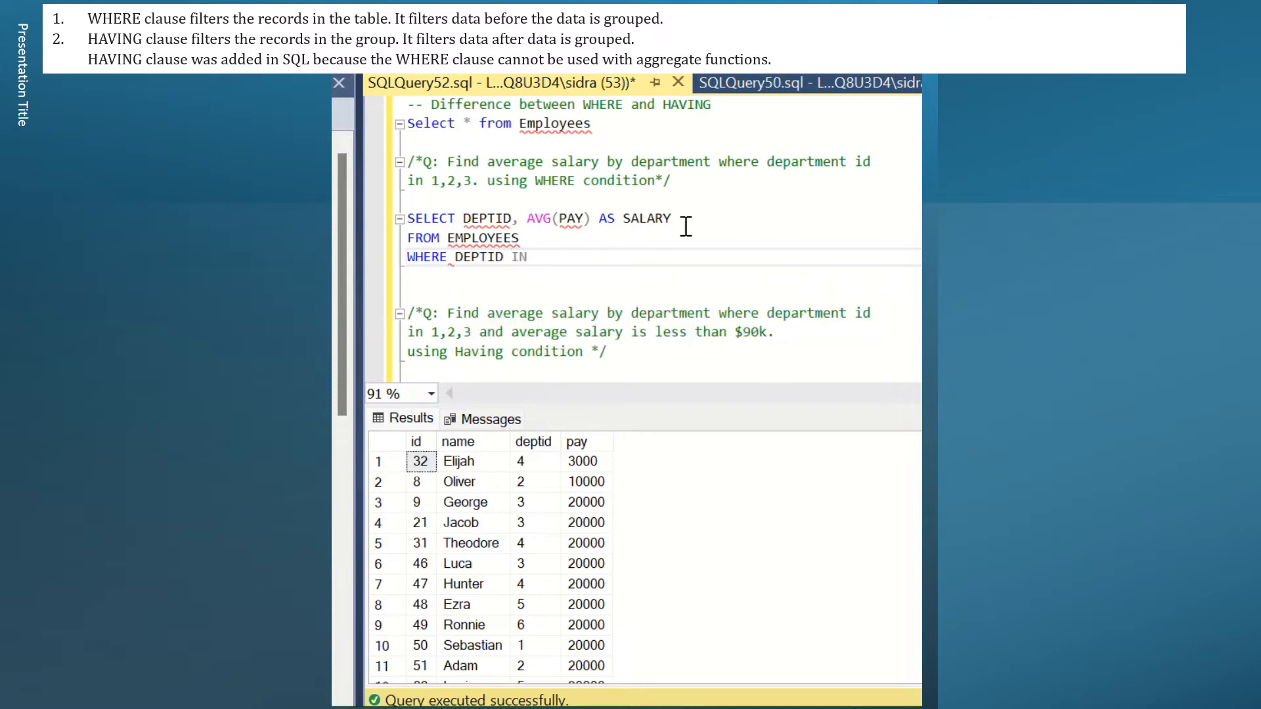
{"action": "type", "text": "("}
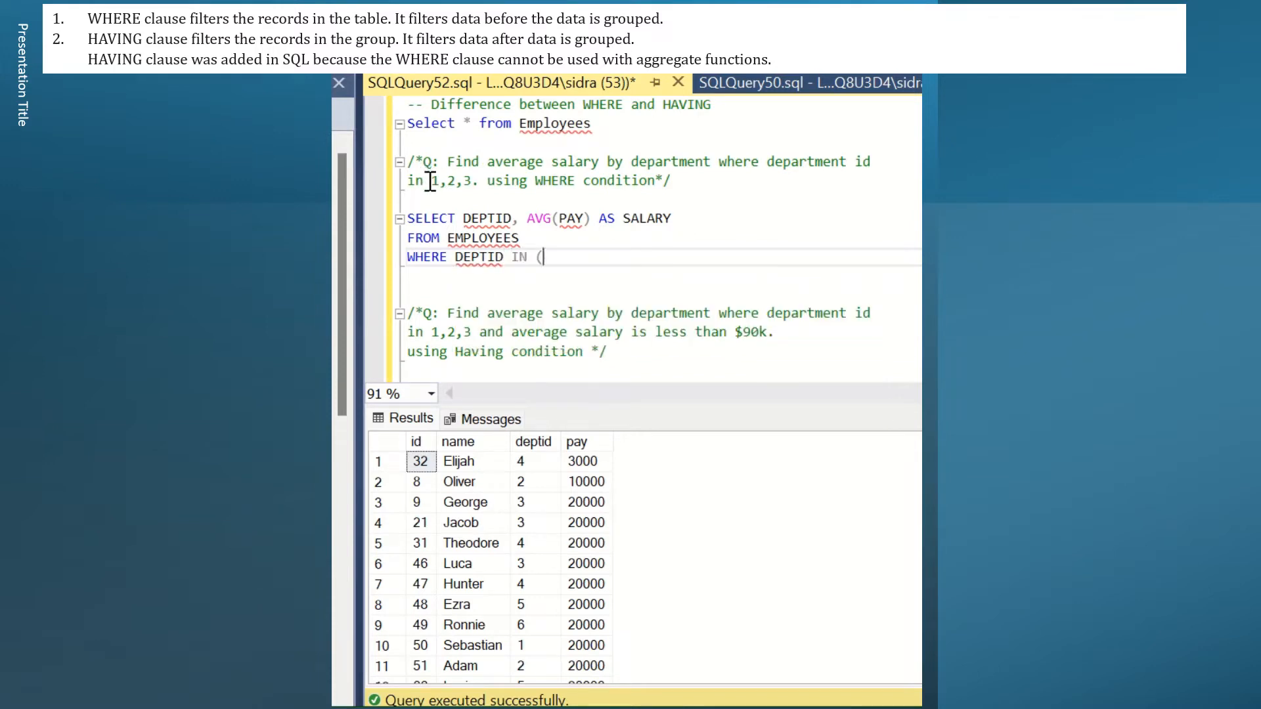
{"action": "left_click_drag", "start_coordinate": [432, 180], "coordinate": [473, 180]}
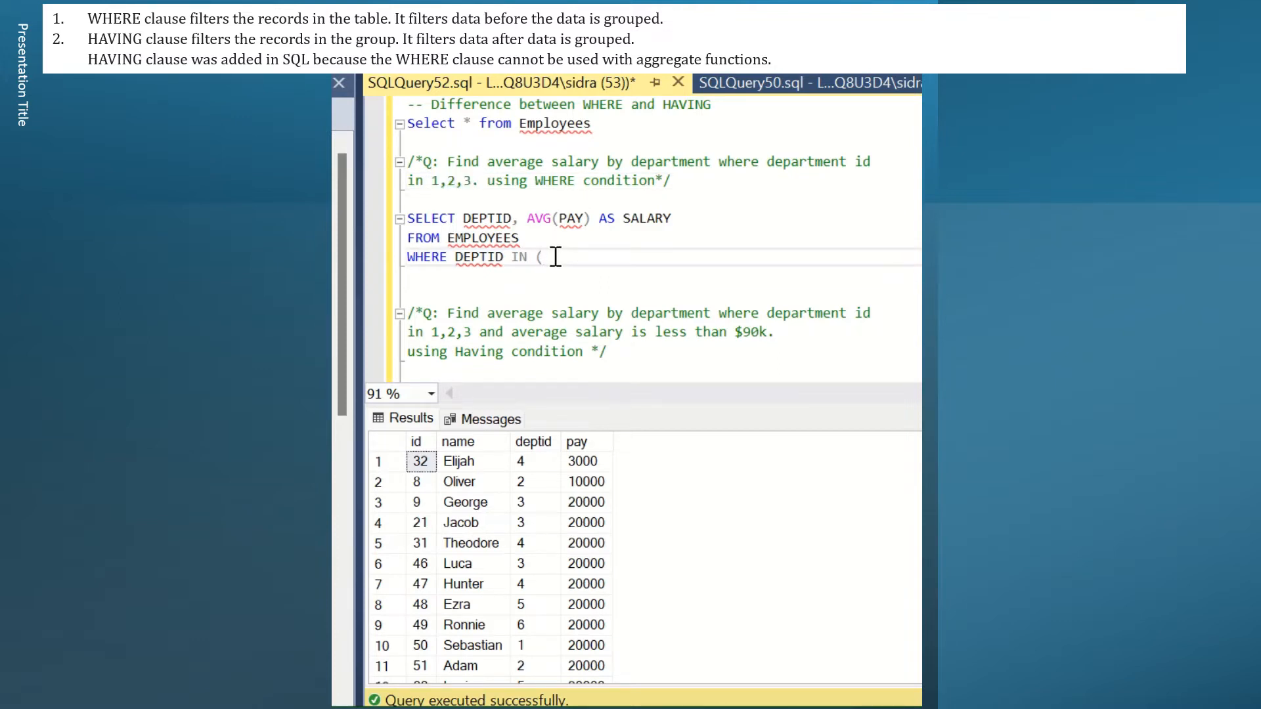
{"action": "type", "text": "1,2,3"}
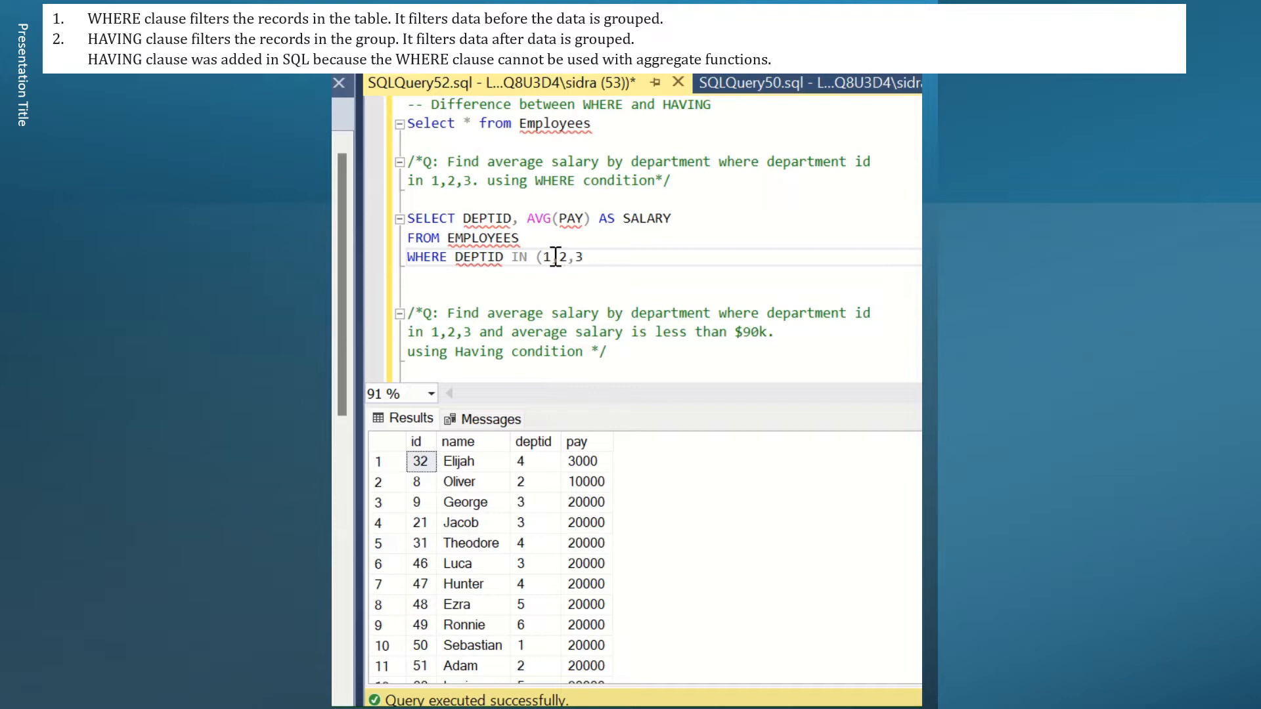
{"action": "type", "text": ",)"}
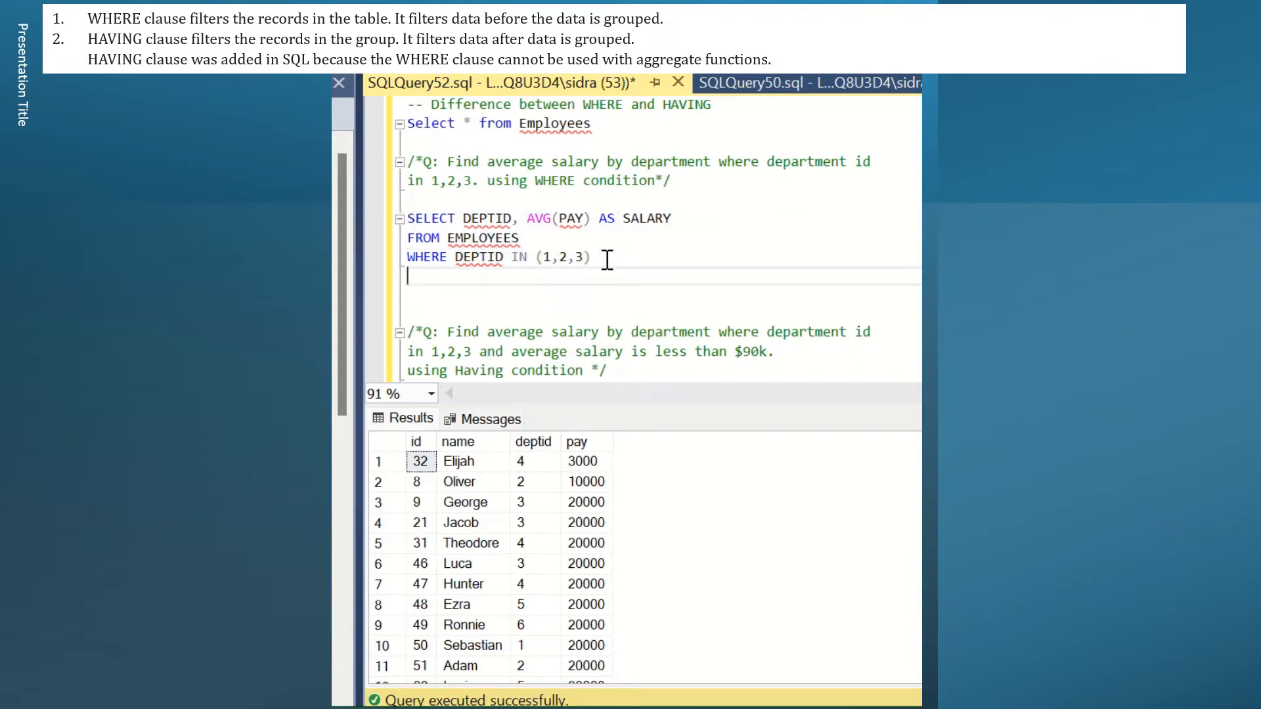
Step: Complete the query with GROUP BY DEPTID
{"action": "type", "text": "GROUP B"}
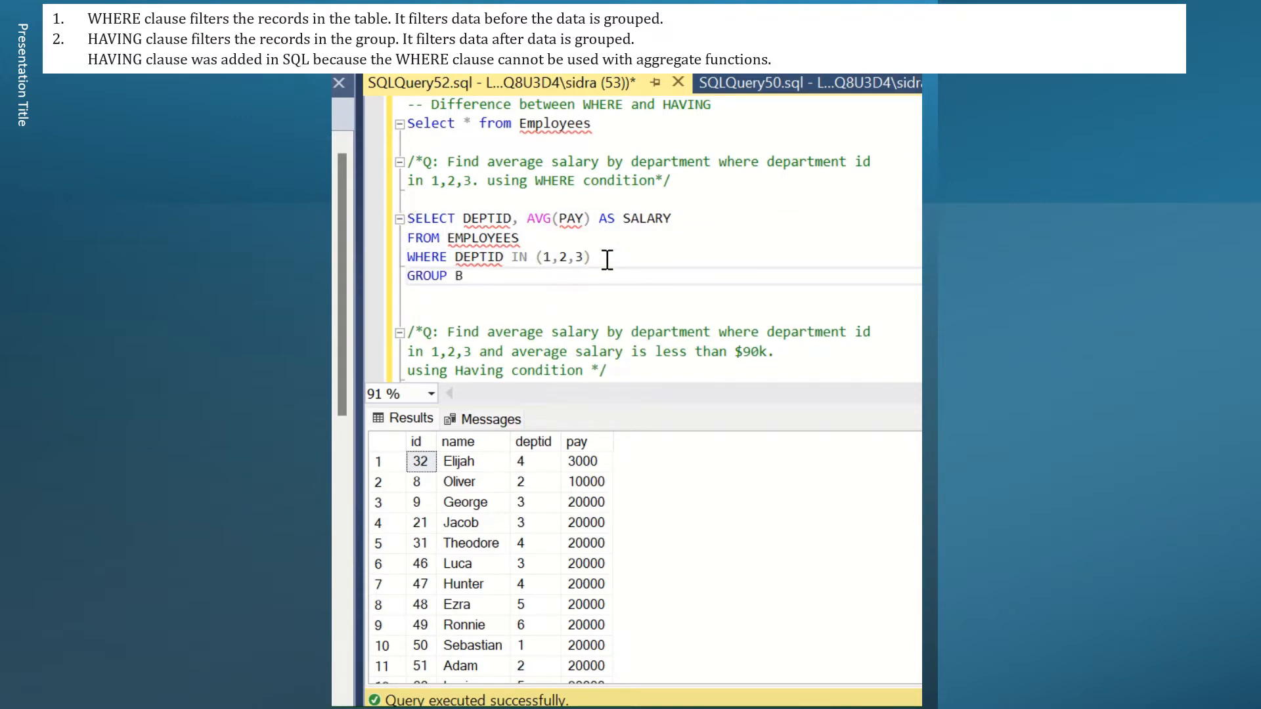
{"action": "type", "text": "Y DEPTID"}
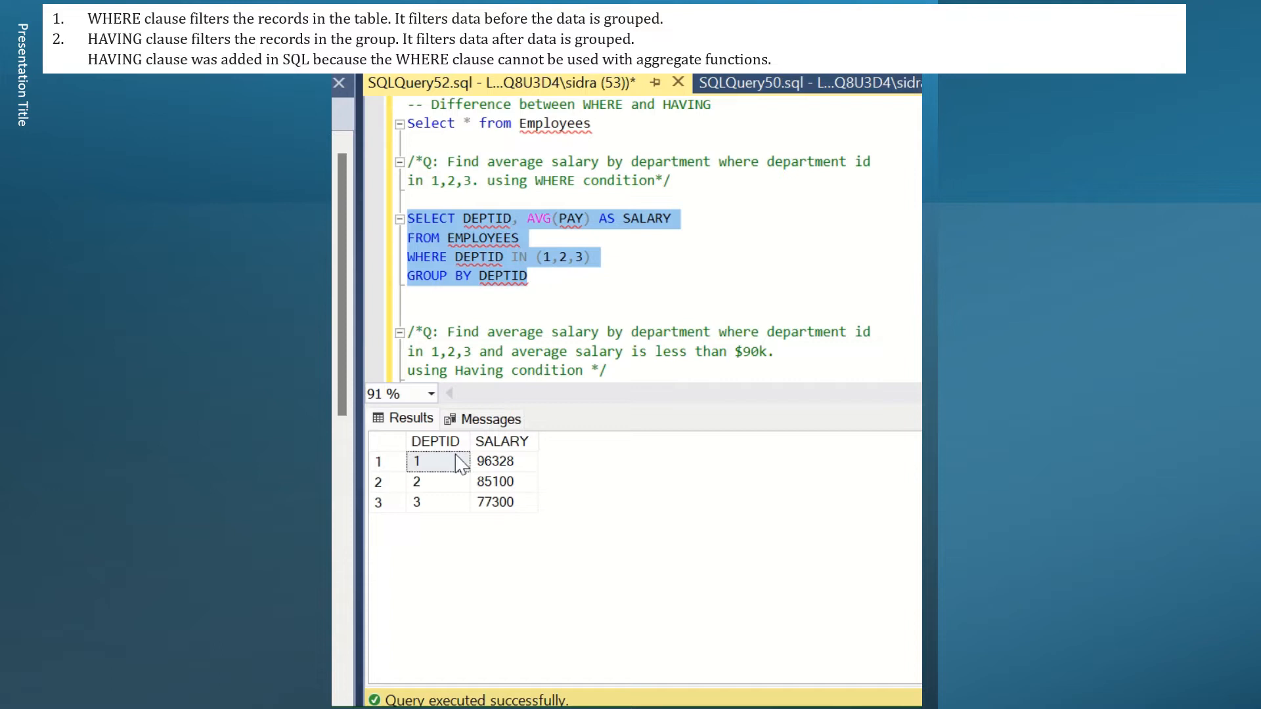
{"action": "mouse_move", "coordinate": [530, 232]}
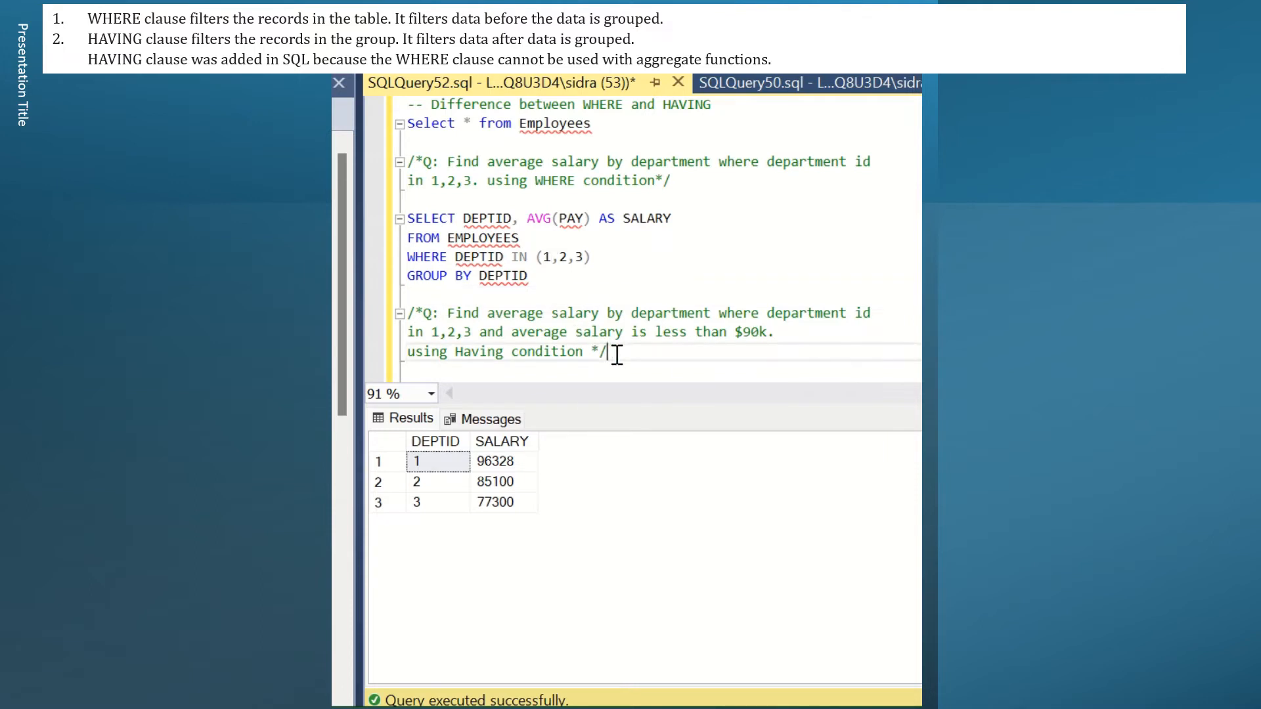
Step: Start a new line and select the first grouped query for copying below the comment
{"action": "key", "text": "enter"}
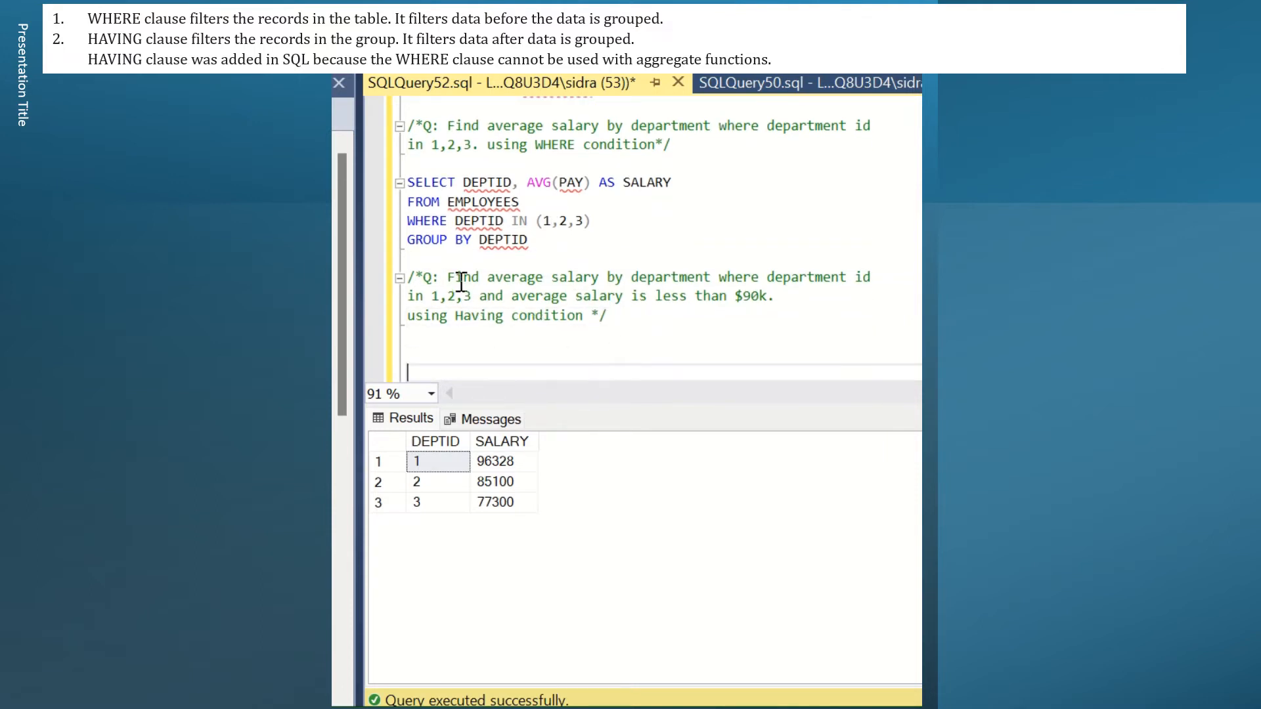
{"action": "mouse_move", "coordinate": [740, 289]}
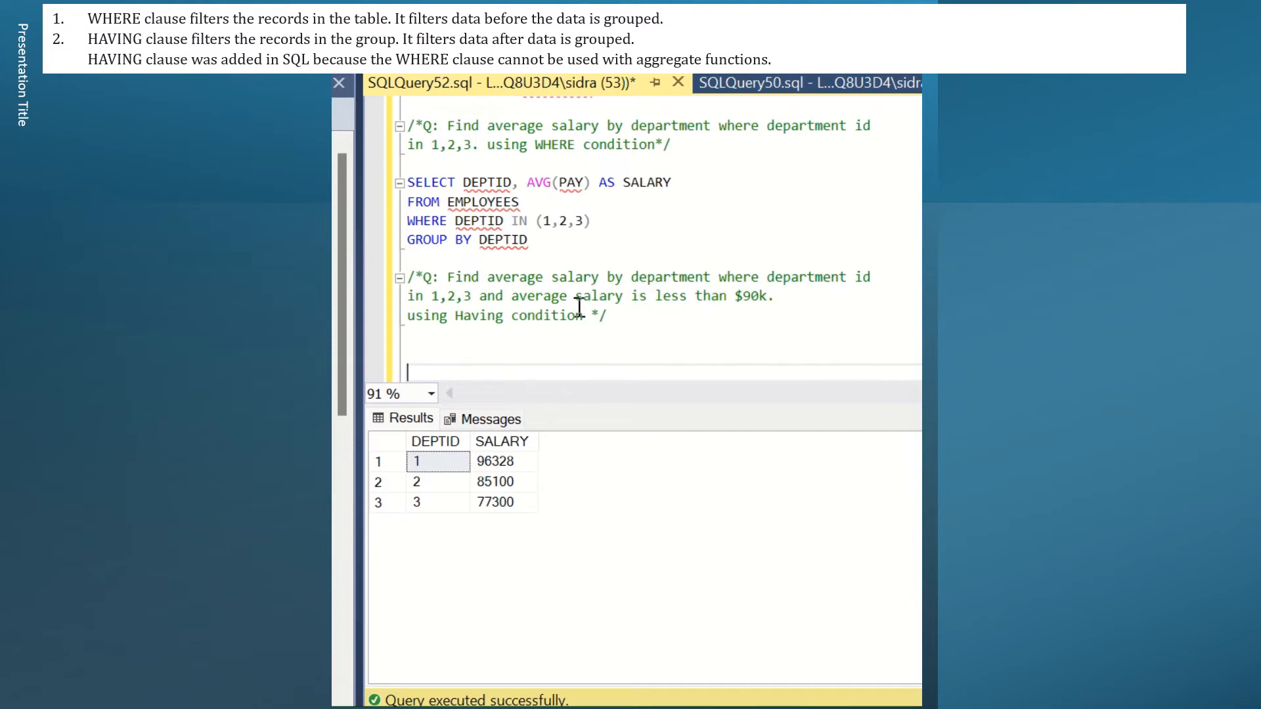
{"action": "double_click", "coordinate": [461, 277]}
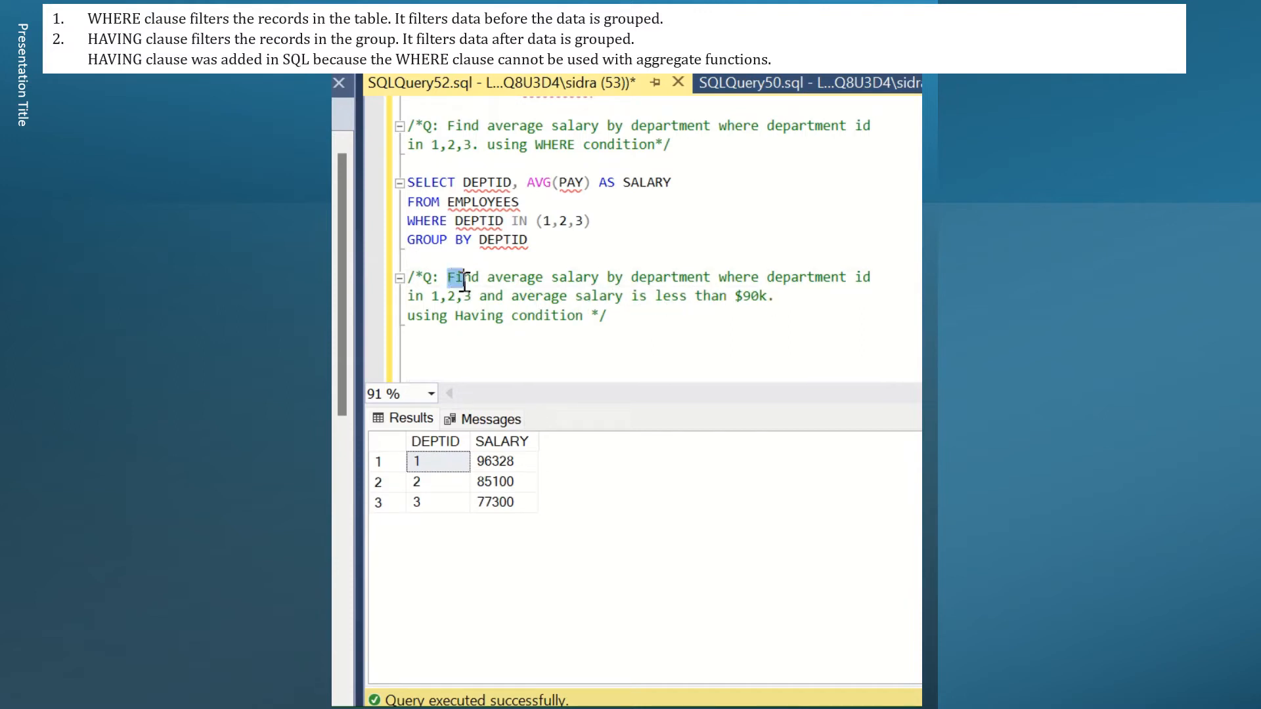
{"action": "left_click_drag", "start_coordinate": [449, 277], "coordinate": [470, 296]}
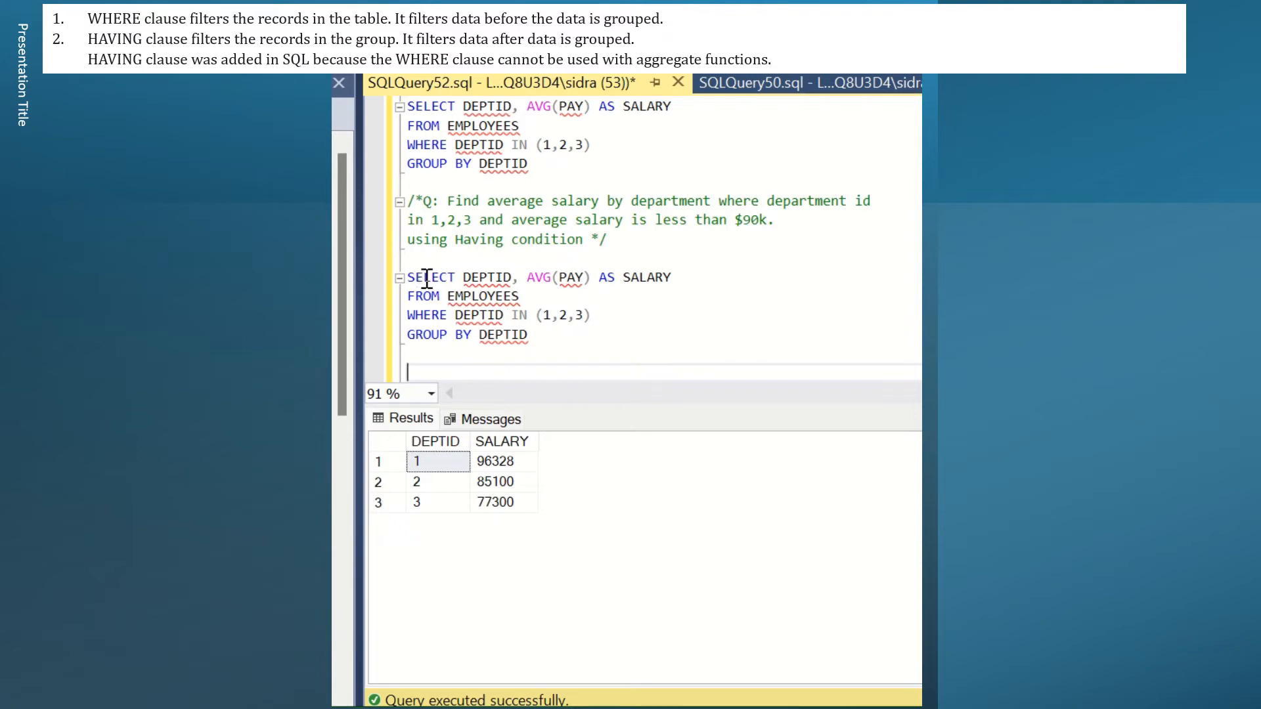
{"action": "mouse_move", "coordinate": [511, 296]}
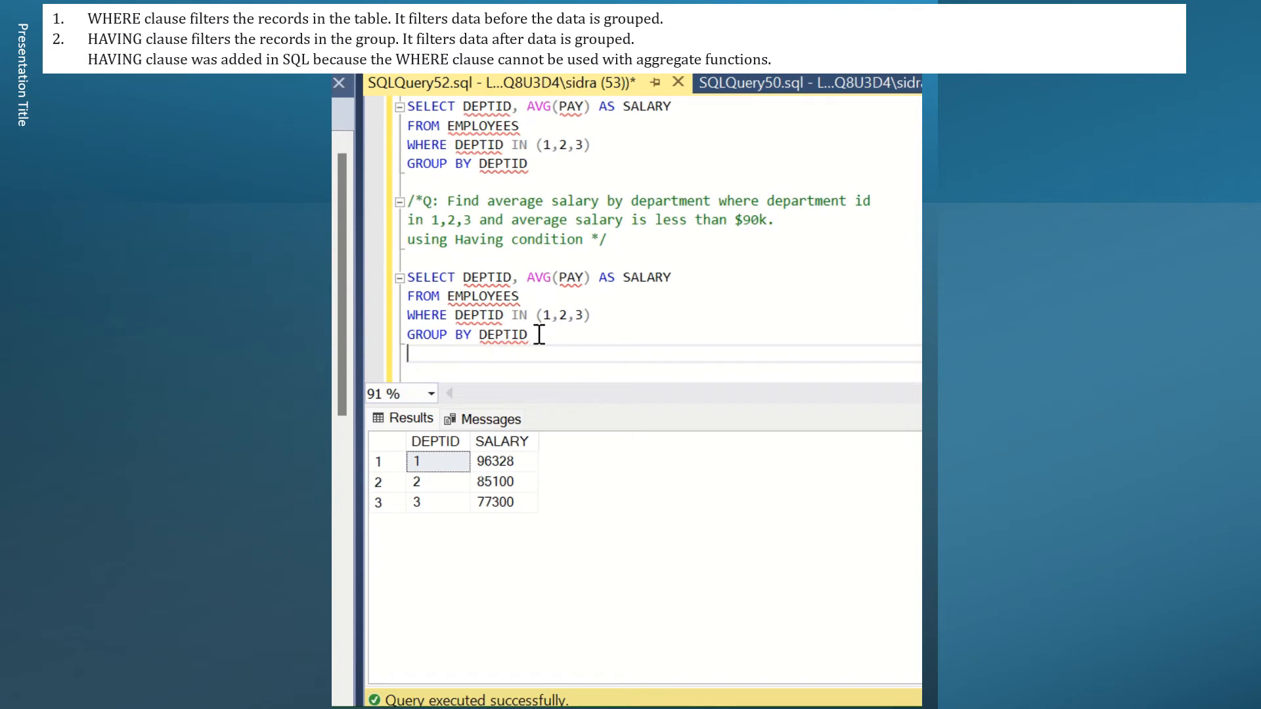
Step: End the copied query with HAVING AVG(PAY) < 90000 and select it to run
{"action": "type", "text": "HAVI"}
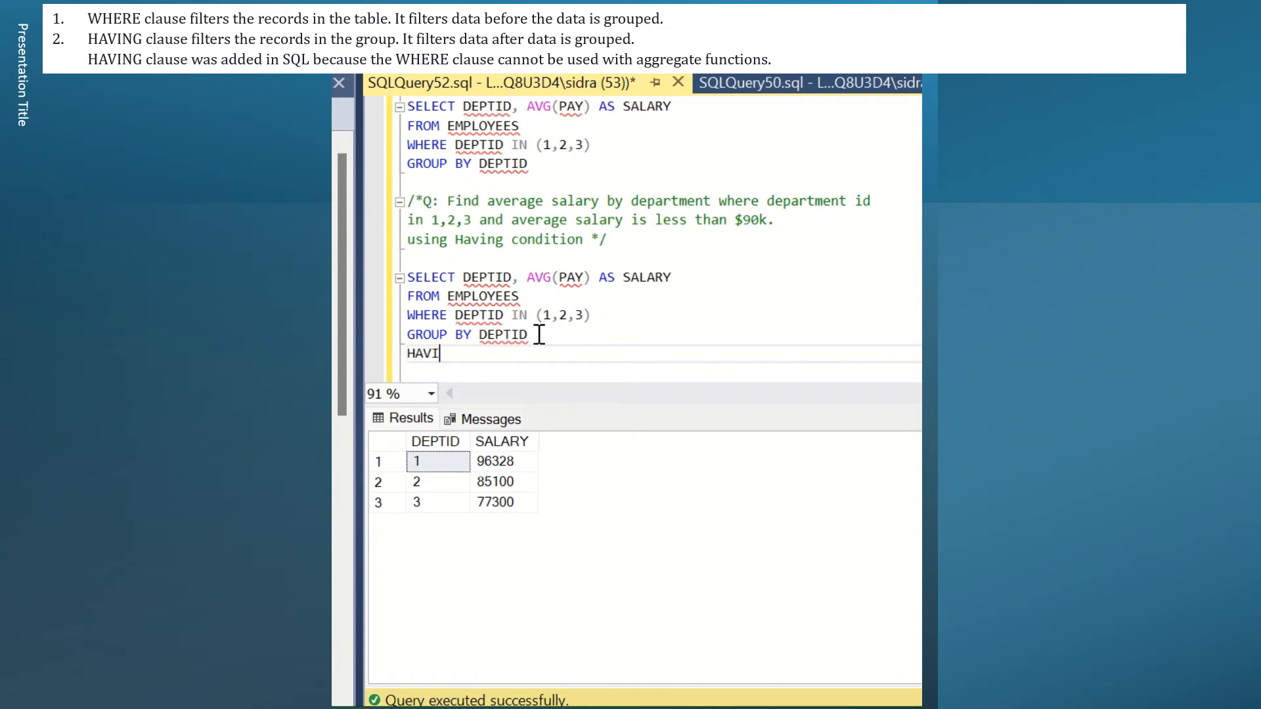
{"action": "type", "text": "NG"}
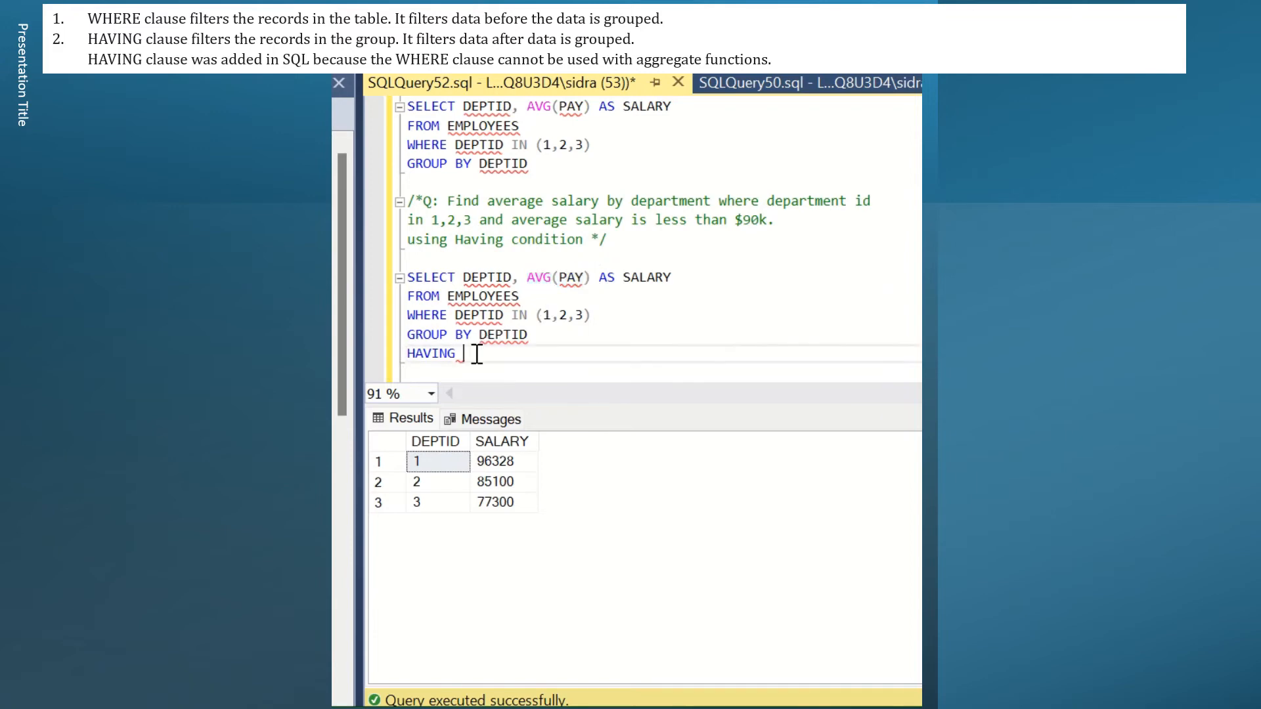
{"action": "type", "text": "AVG(PAY)"}
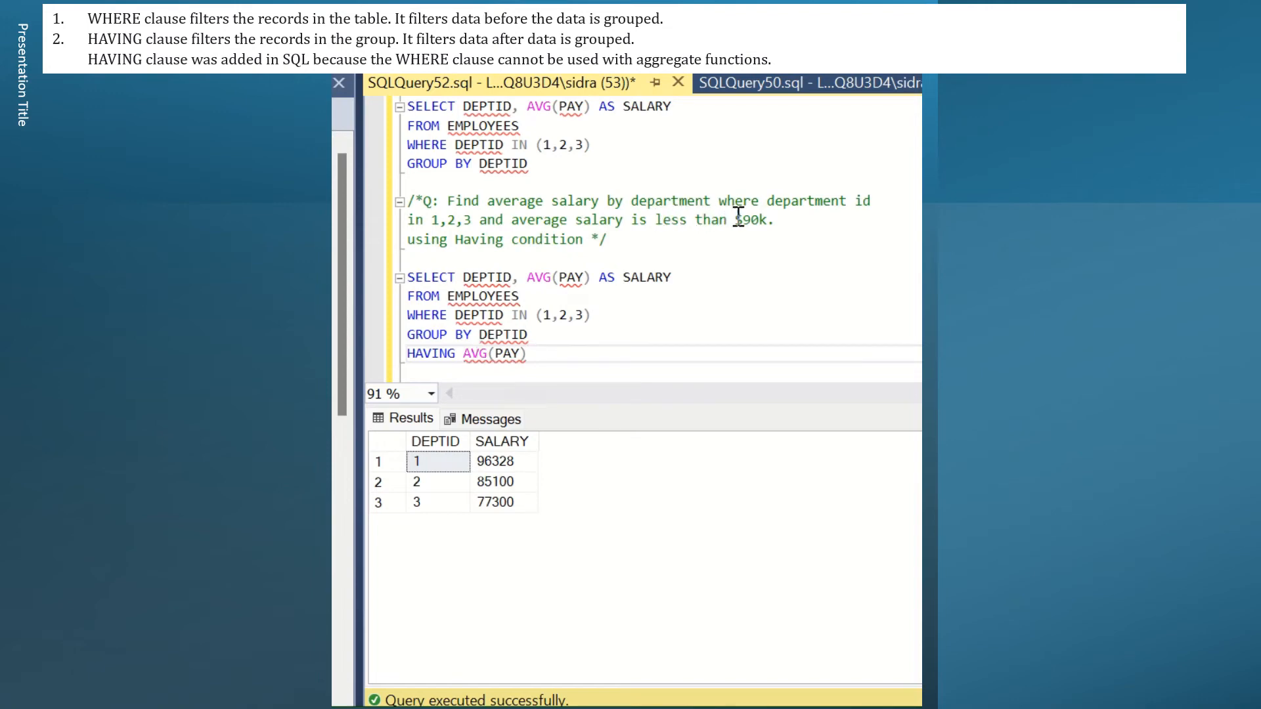
{"action": "mouse_move", "coordinate": [557, 358]}
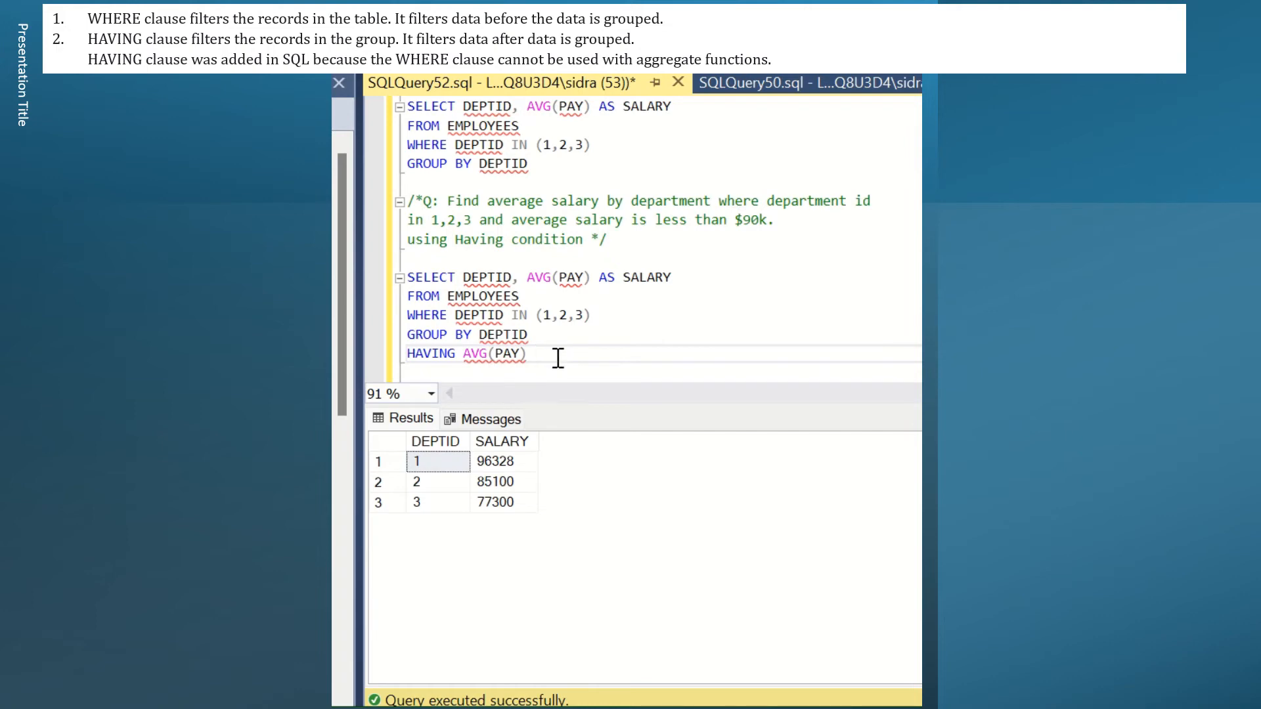
{"action": "type", "text": "<"}
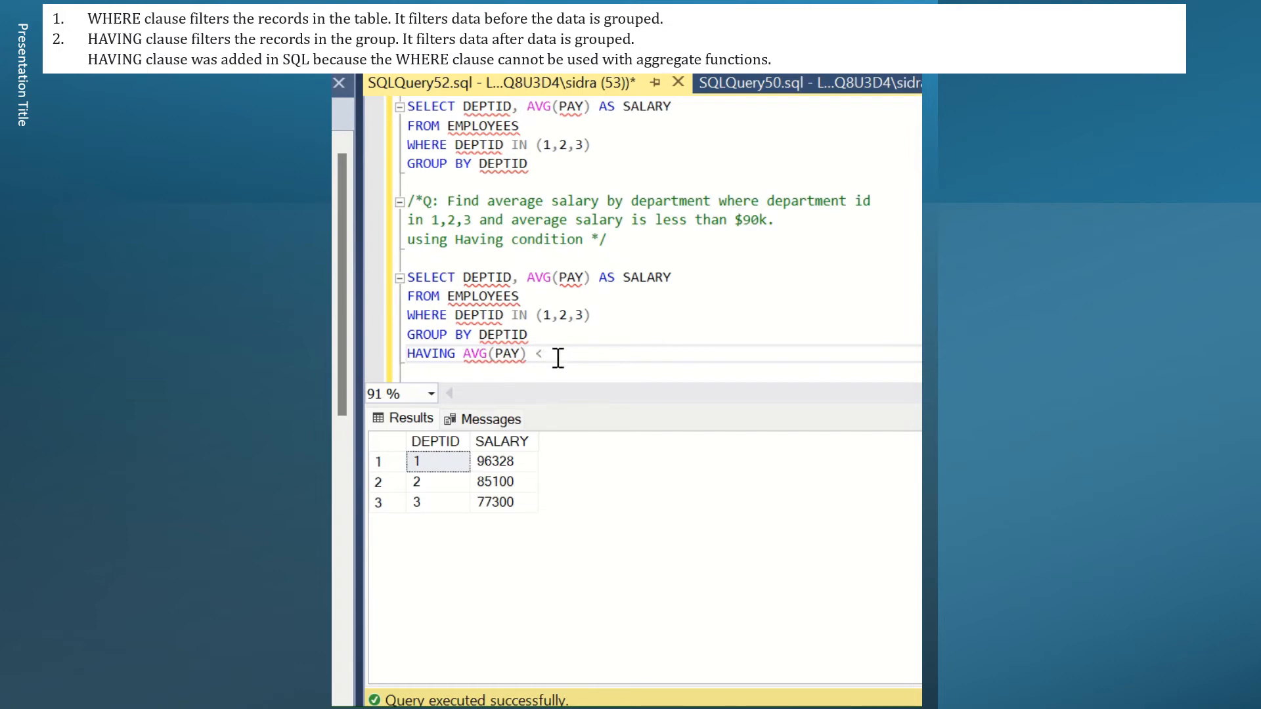
{"action": "type", "text": "90"}
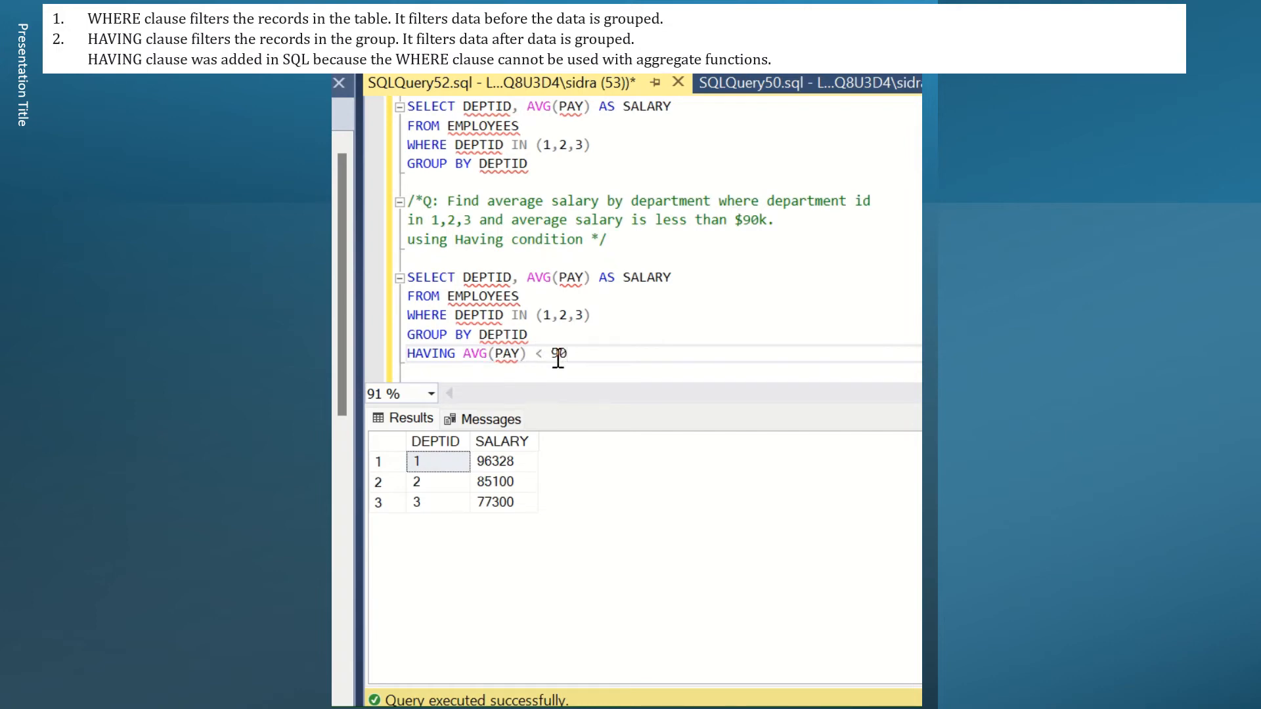
{"action": "type", "text": "000"}
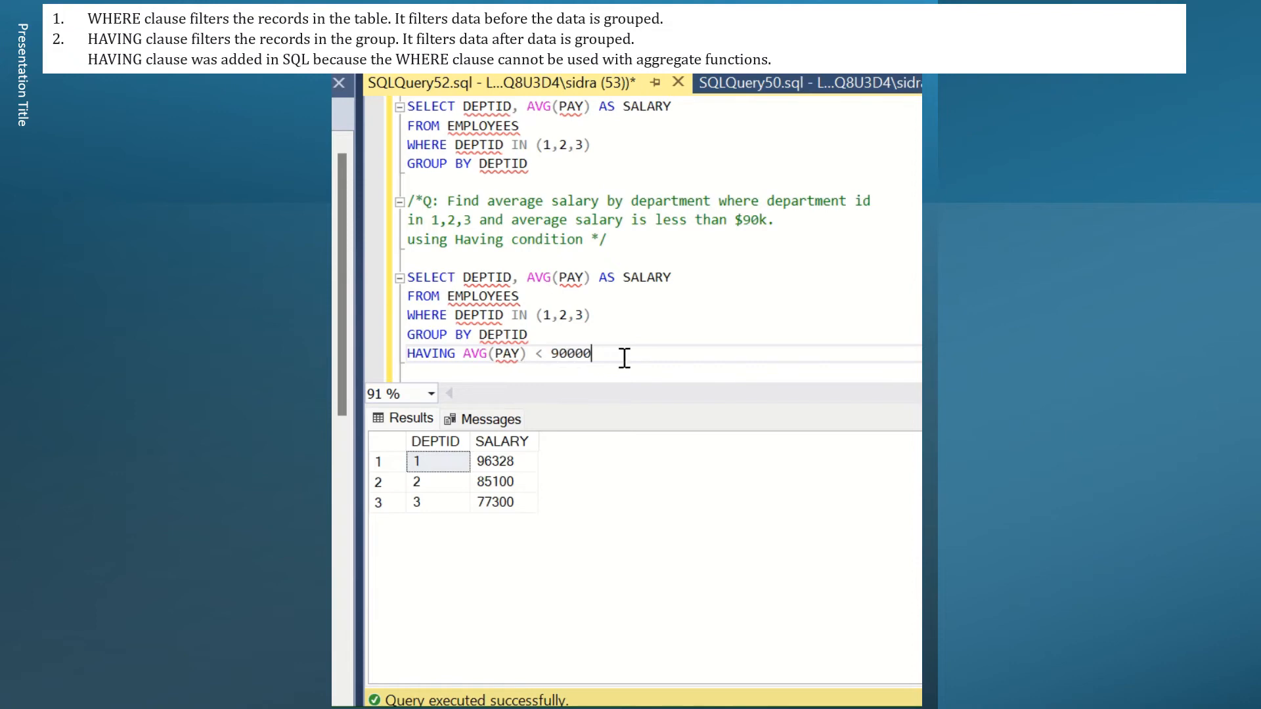
{"action": "left_click_drag", "start_coordinate": [407, 277], "coordinate": [590, 354]}
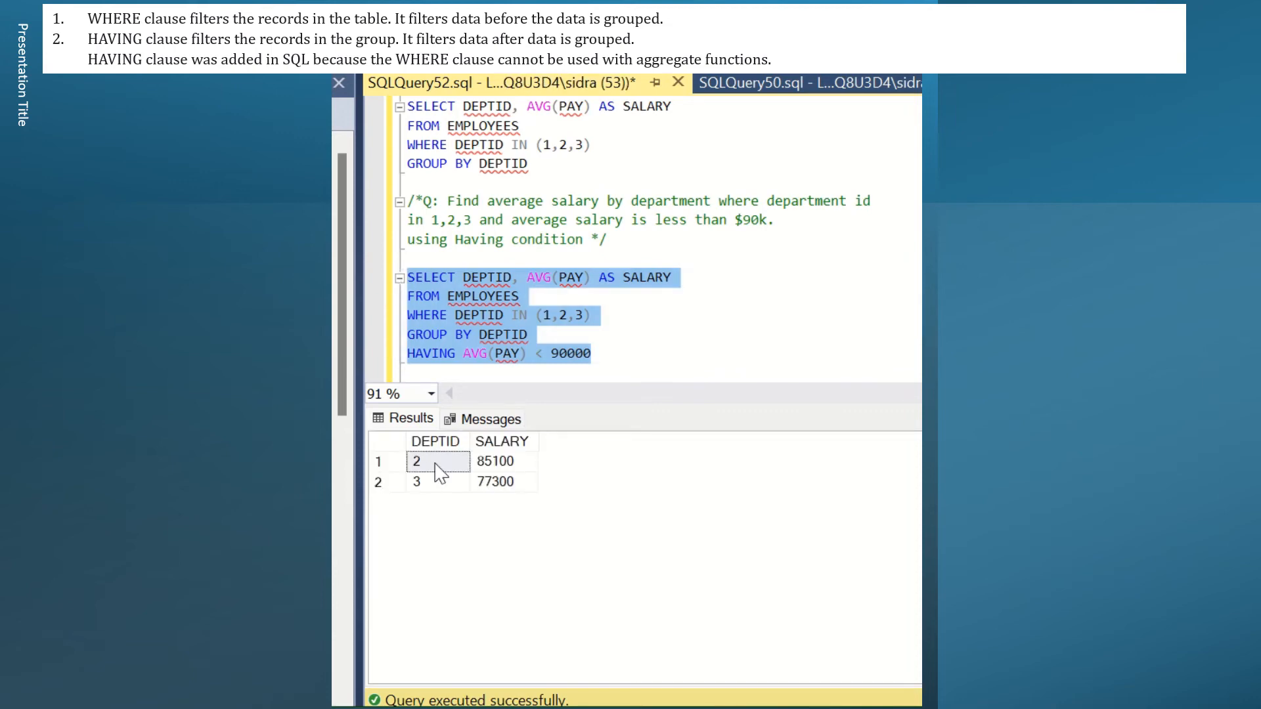
{"action": "mouse_move", "coordinate": [422, 494]}
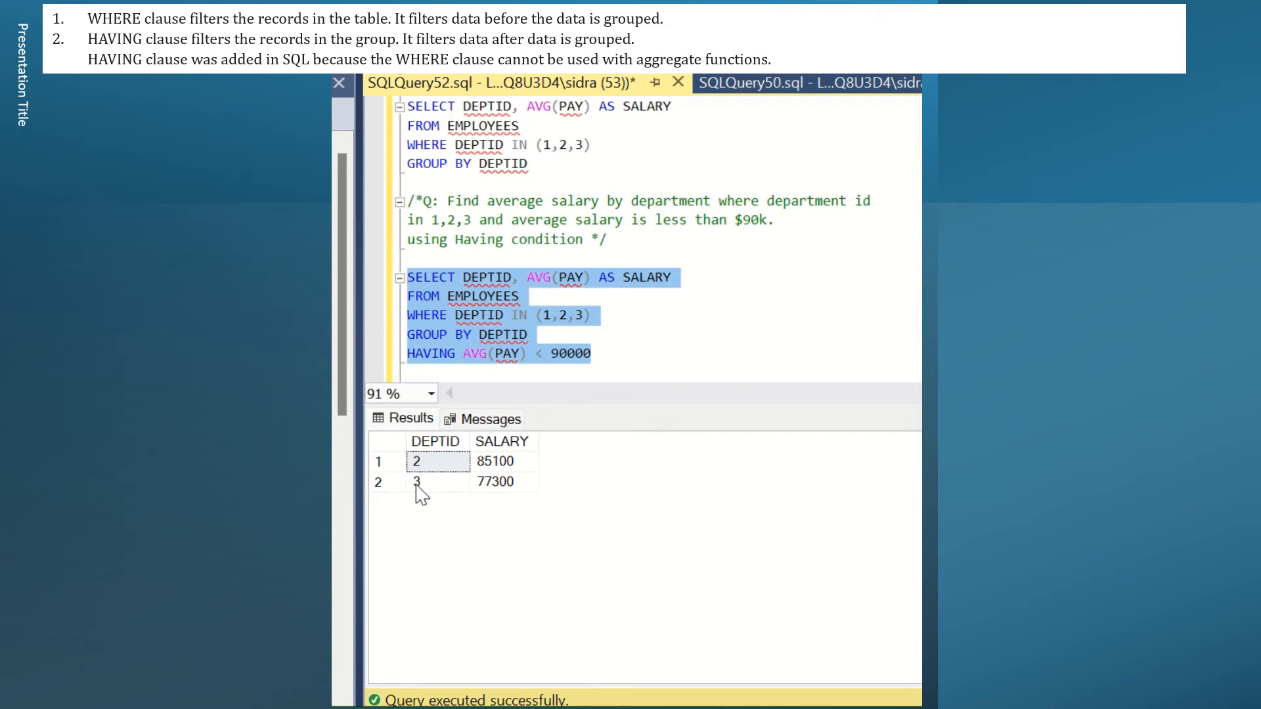
{"action": "mouse_move", "coordinate": [519, 450]}
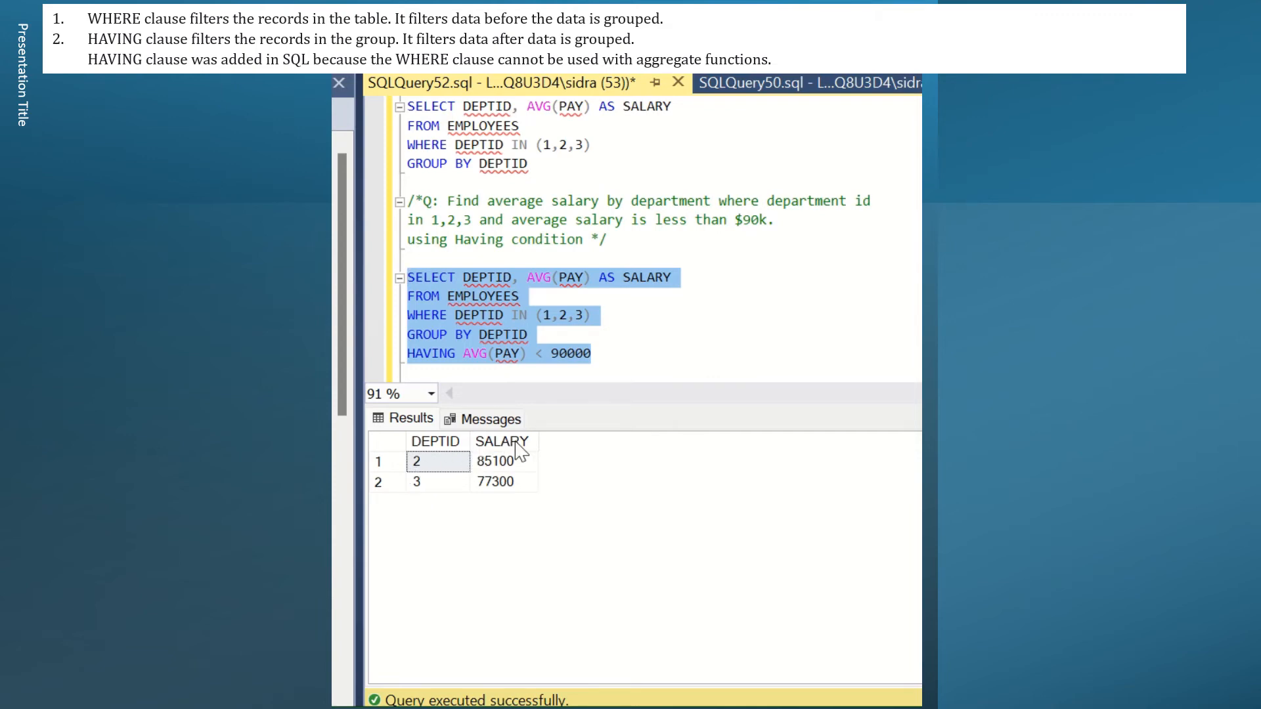
{"action": "mouse_move", "coordinate": [530, 377]}
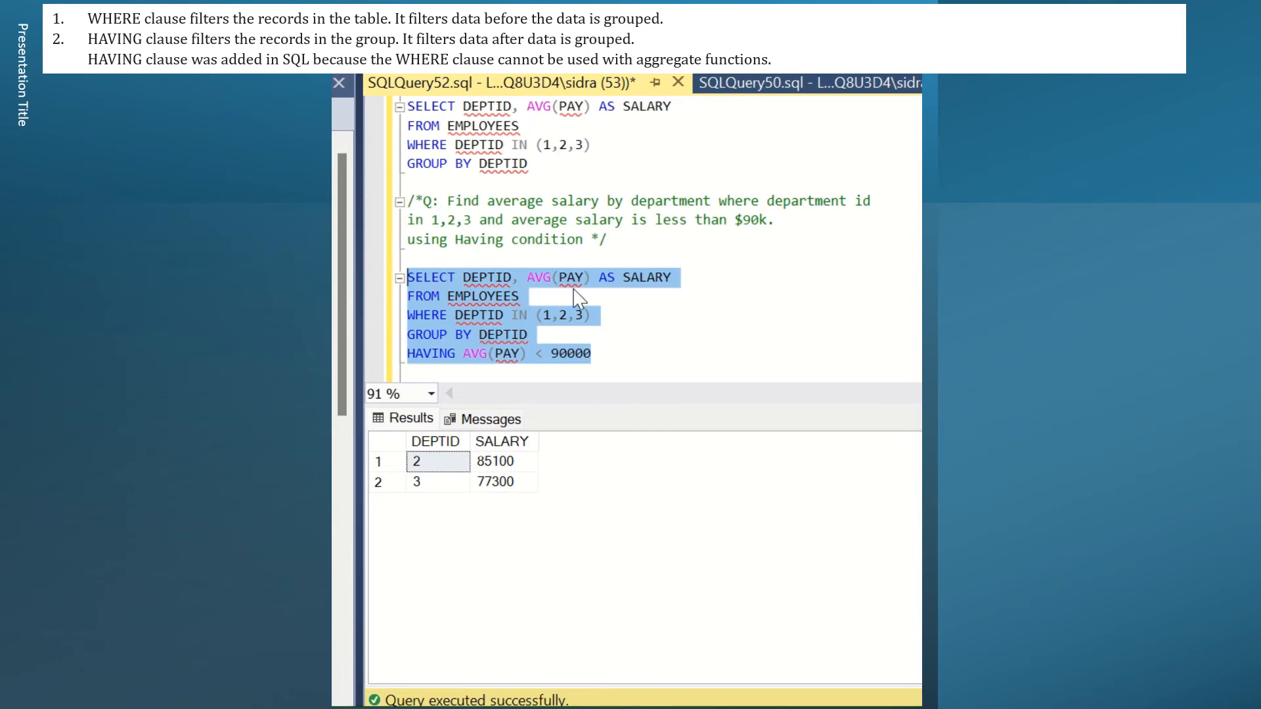
Step: Highlight the WHERE condition line beside the results for departments 2 and 3
{"action": "left_click", "coordinate": [644, 370]}
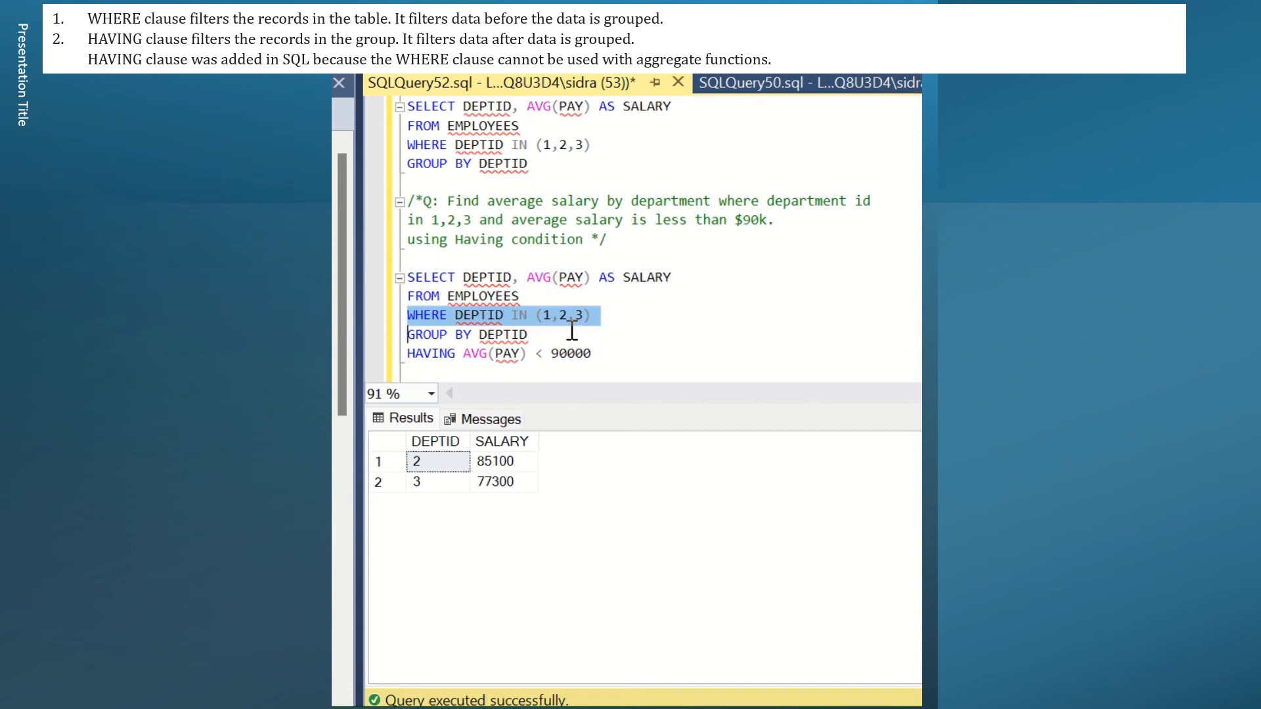
{"action": "mouse_move", "coordinate": [597, 353]}
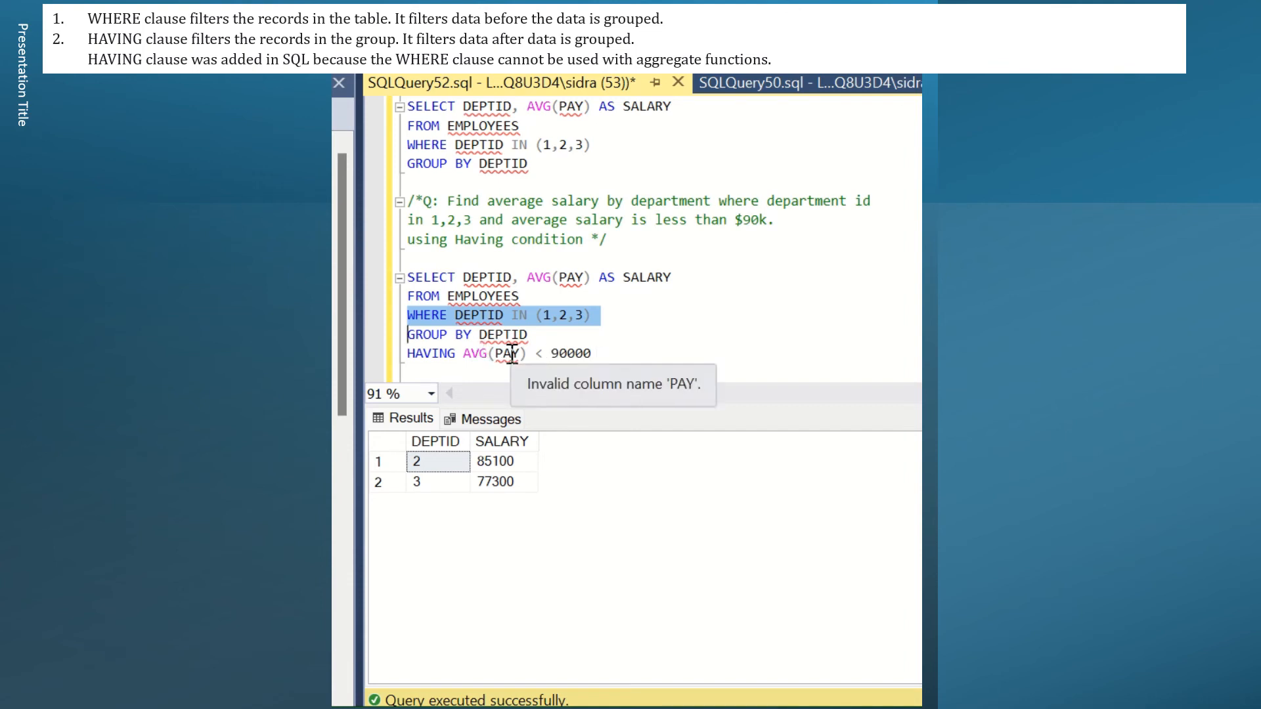
{"action": "mouse_move", "coordinate": [527, 354]}
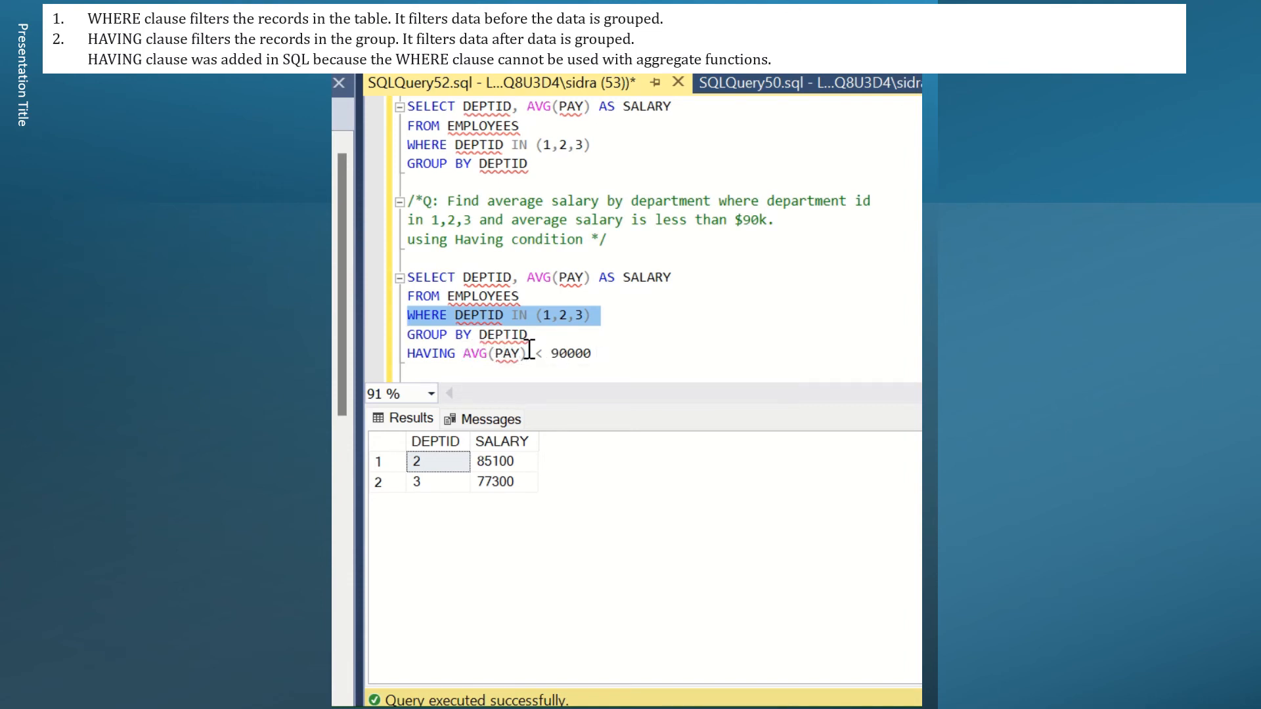